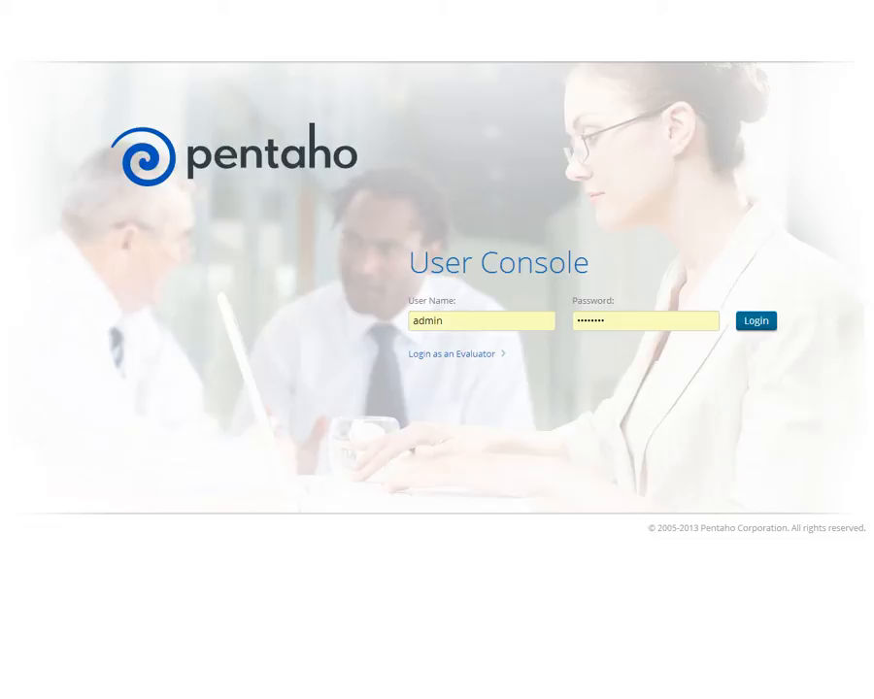
pyautogui.moveTo(806, 262)
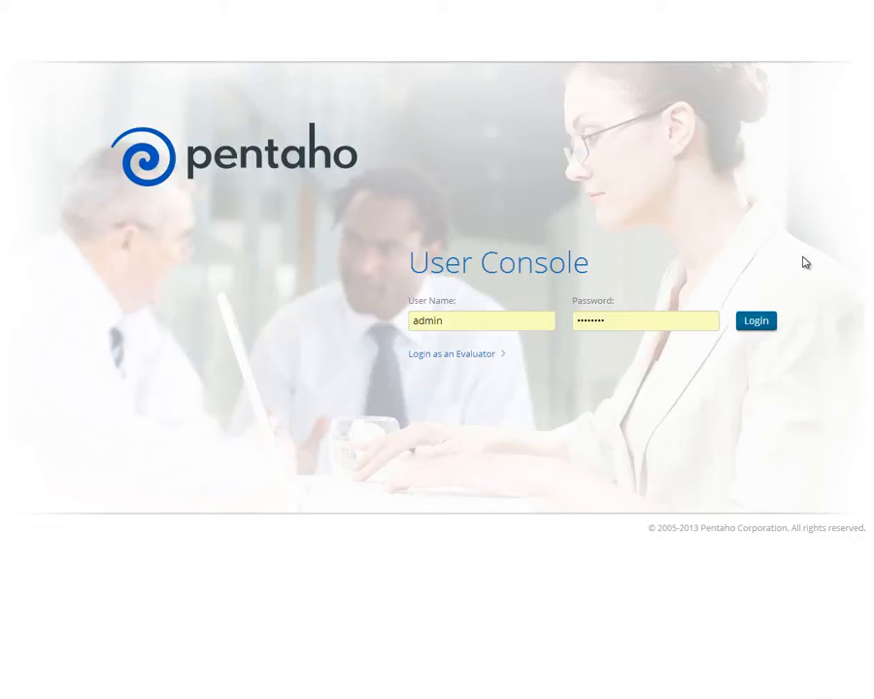
# Step: Log in as admin and land on the Home page with Getting Started content
pyautogui.click(755, 320)
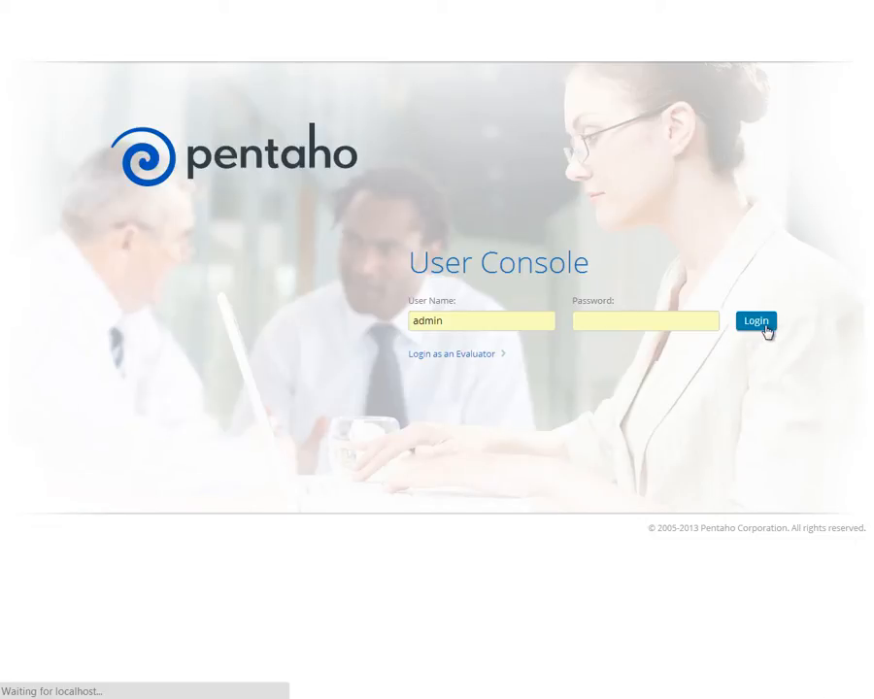
pyautogui.click(757, 320)
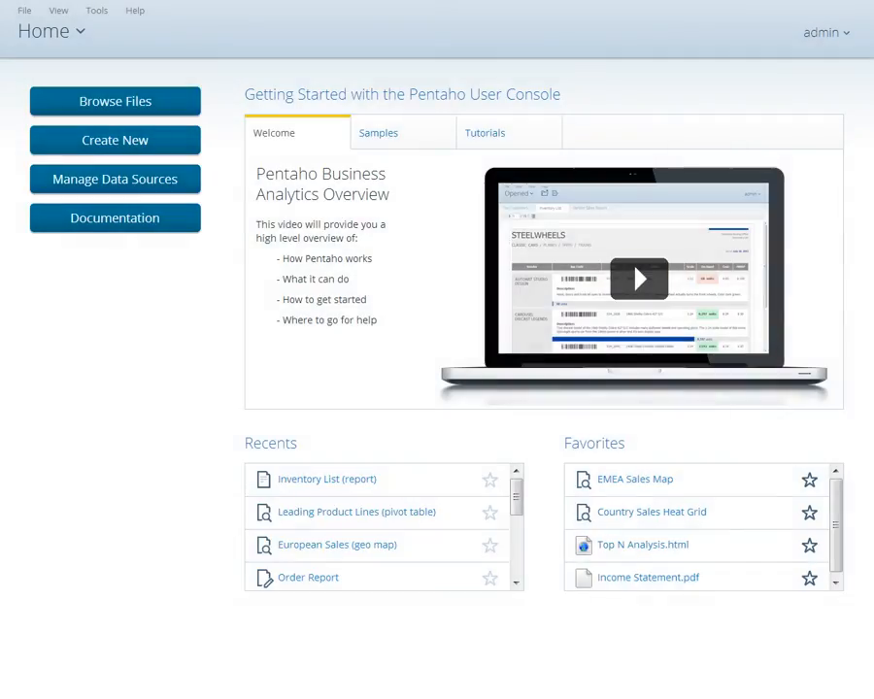
pyautogui.moveTo(217, 101)
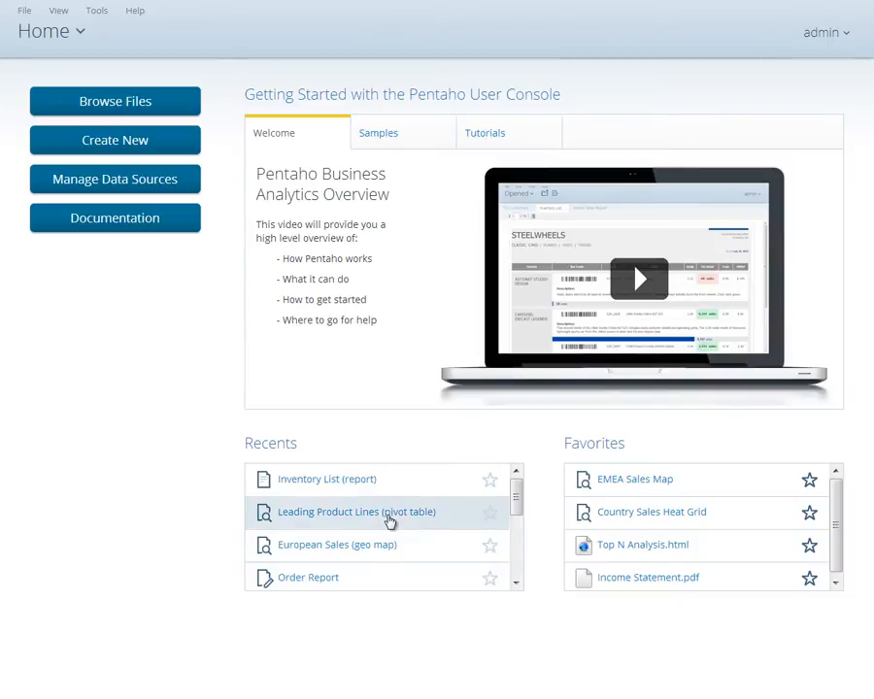
pyautogui.moveTo(633, 629)
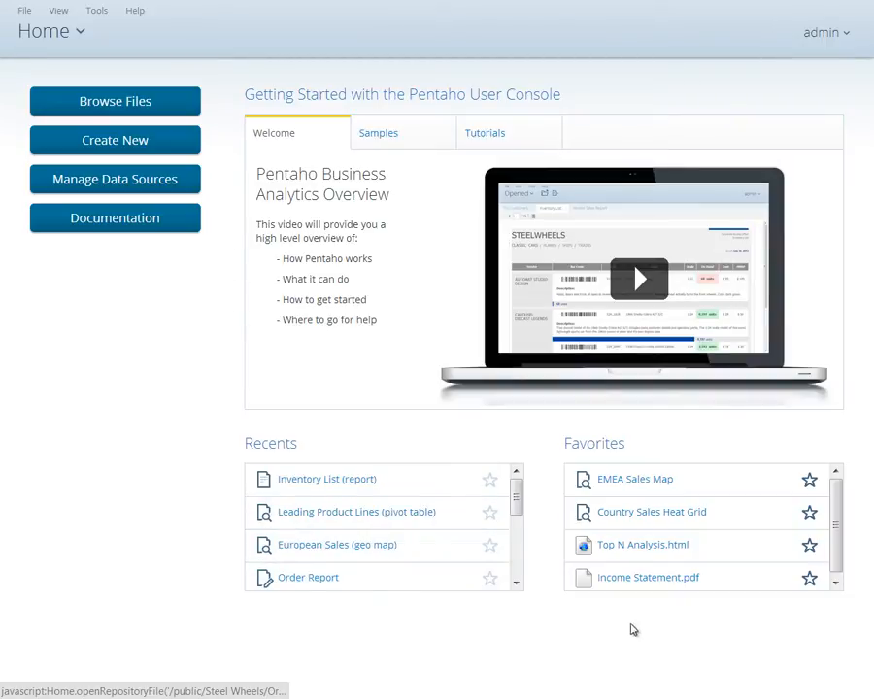
pyautogui.moveTo(644, 512)
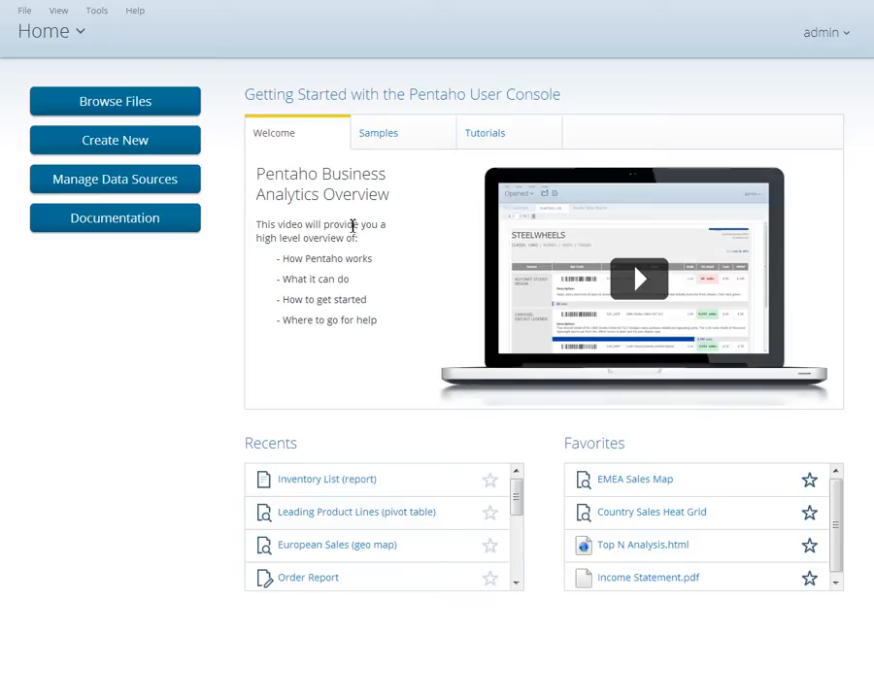
pyautogui.moveTo(425, 229)
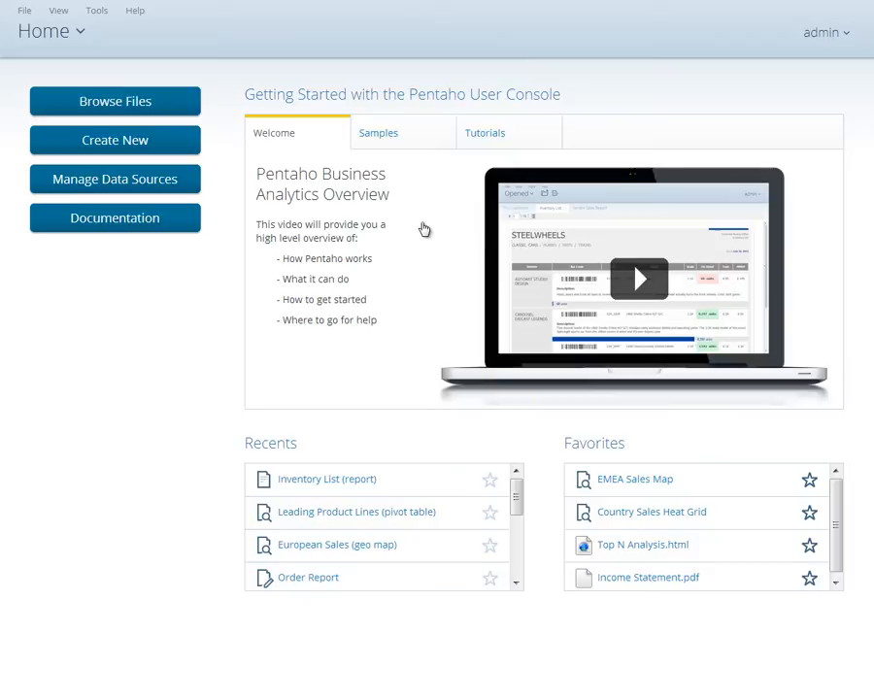
pyautogui.moveTo(571, 198)
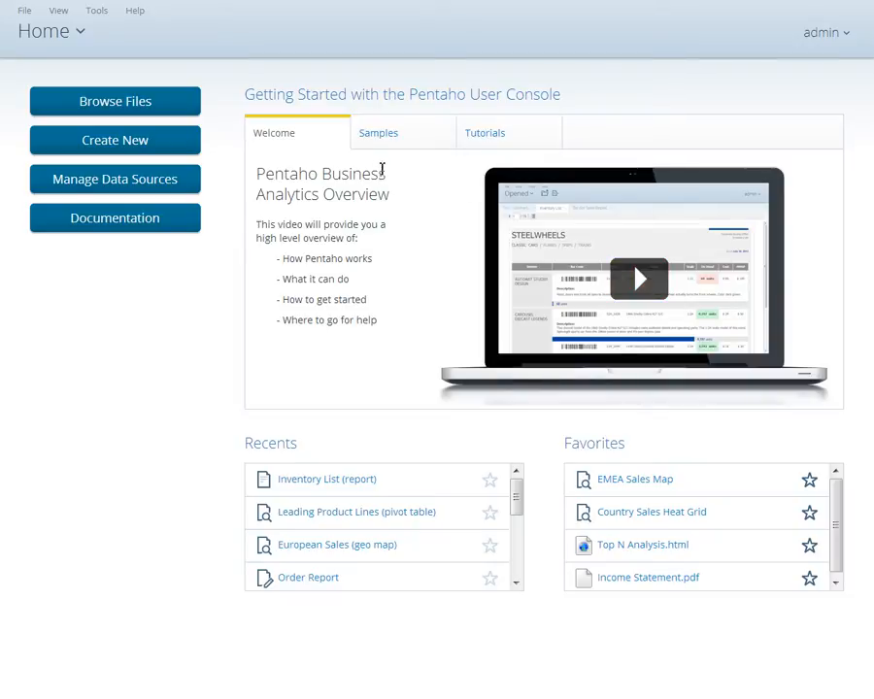
pyautogui.moveTo(133, 12)
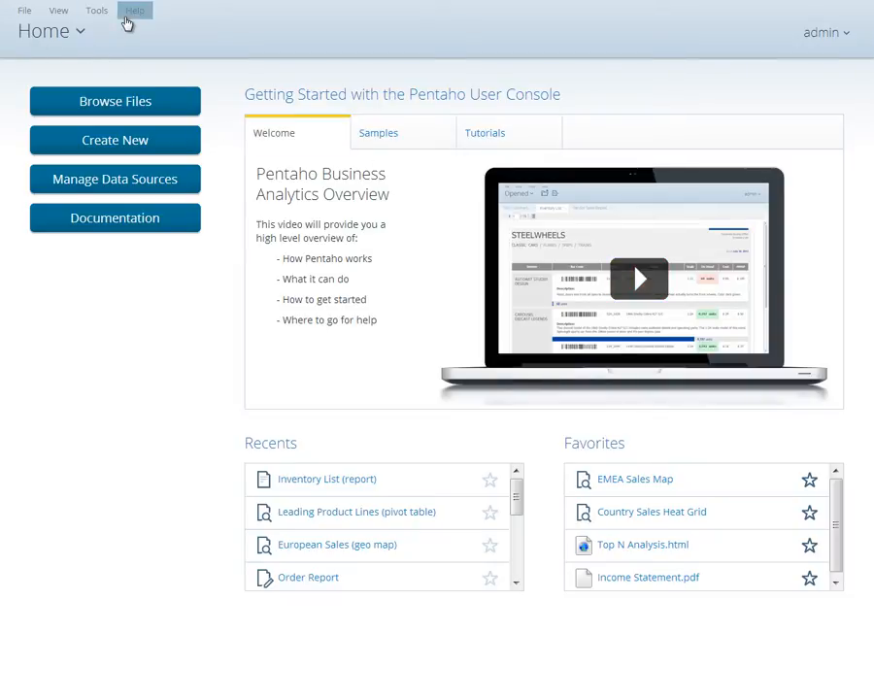
pyautogui.moveTo(62, 37)
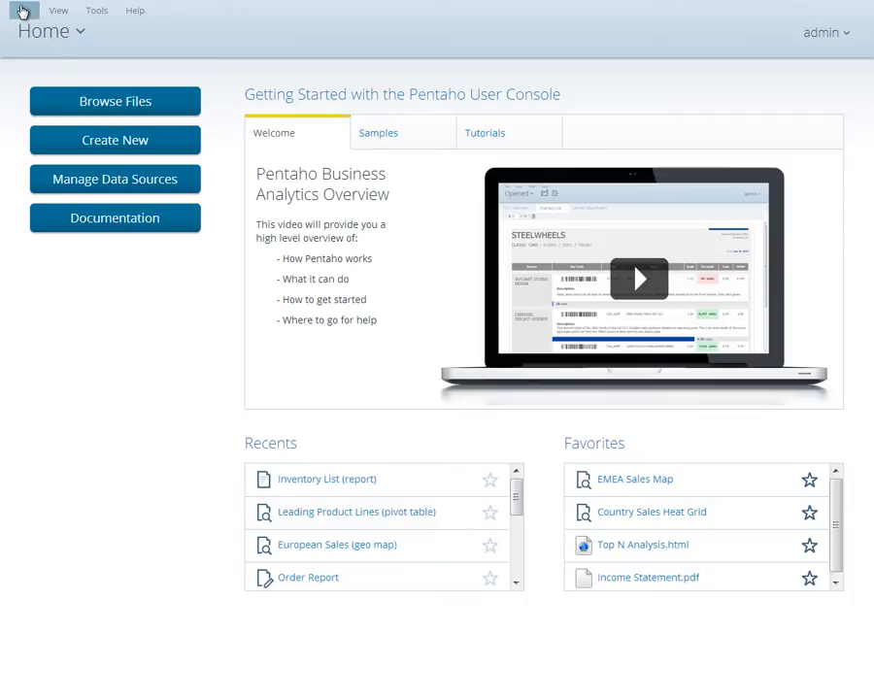
# Step: Review the File, View, Tools and Help menus, then show the Home perspective dropdown
pyautogui.click(24, 12)
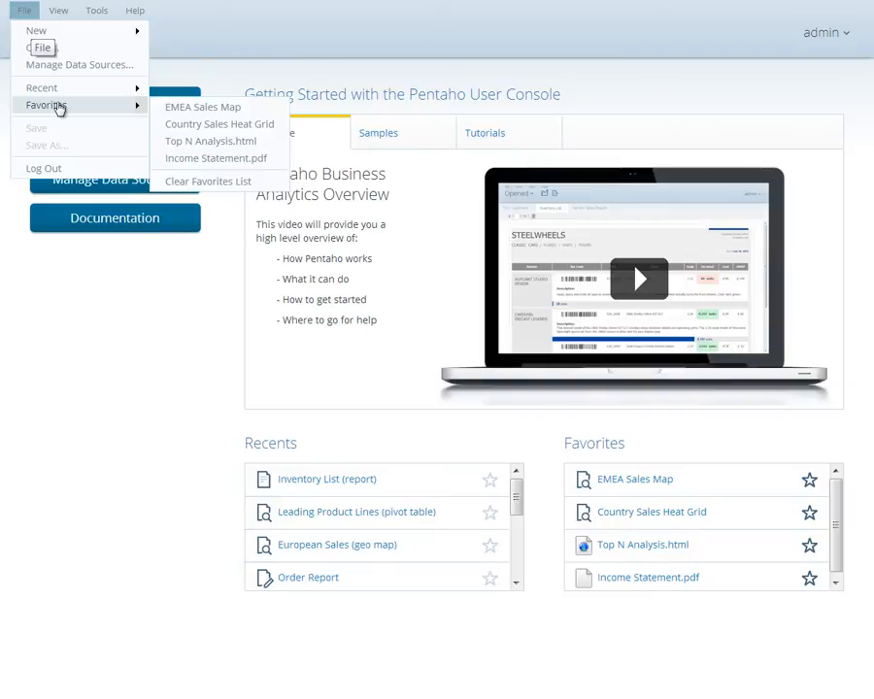
pyautogui.click(58, 12)
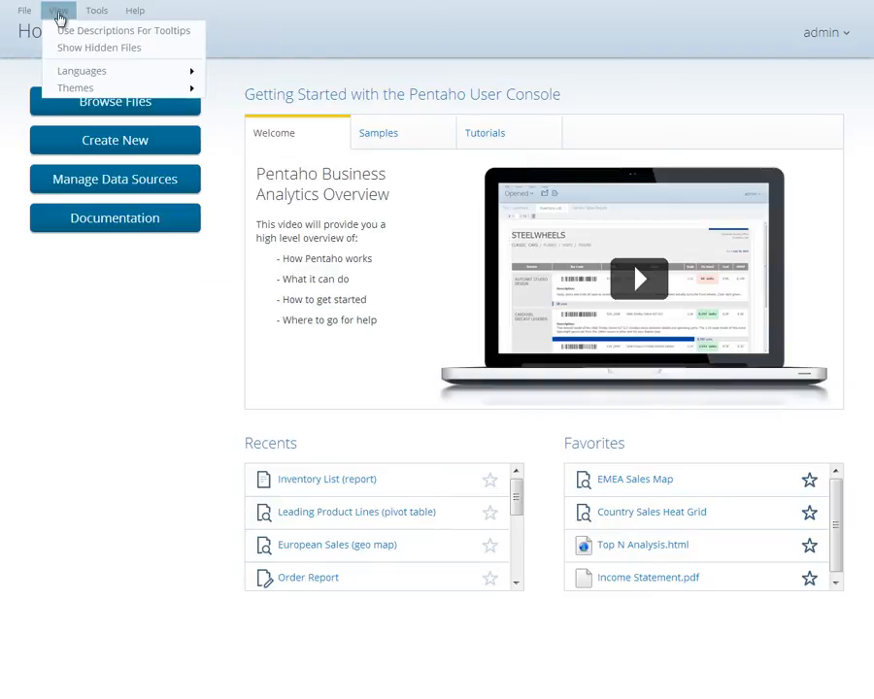
pyautogui.click(98, 10)
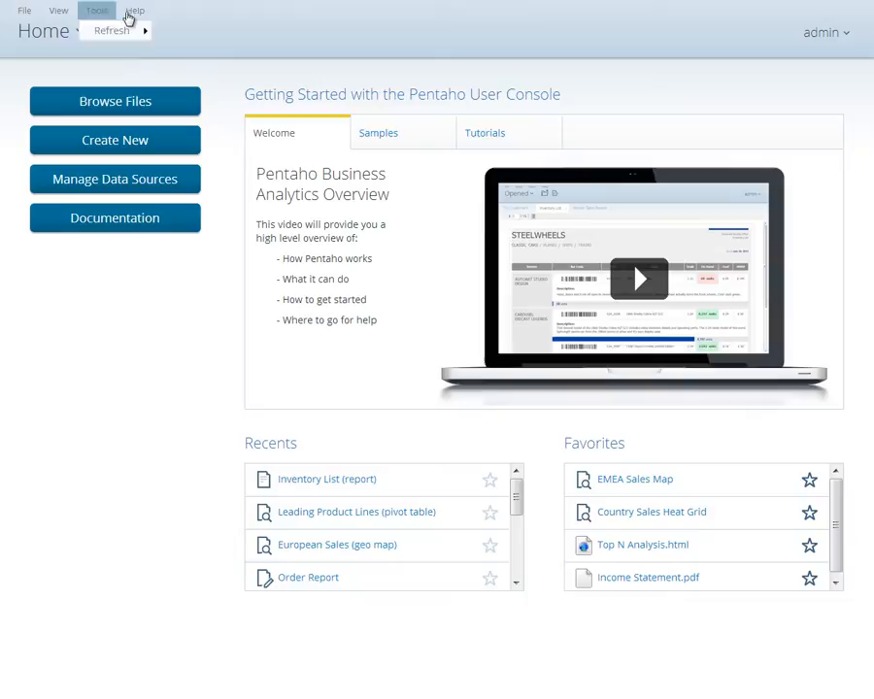
pyautogui.click(134, 10)
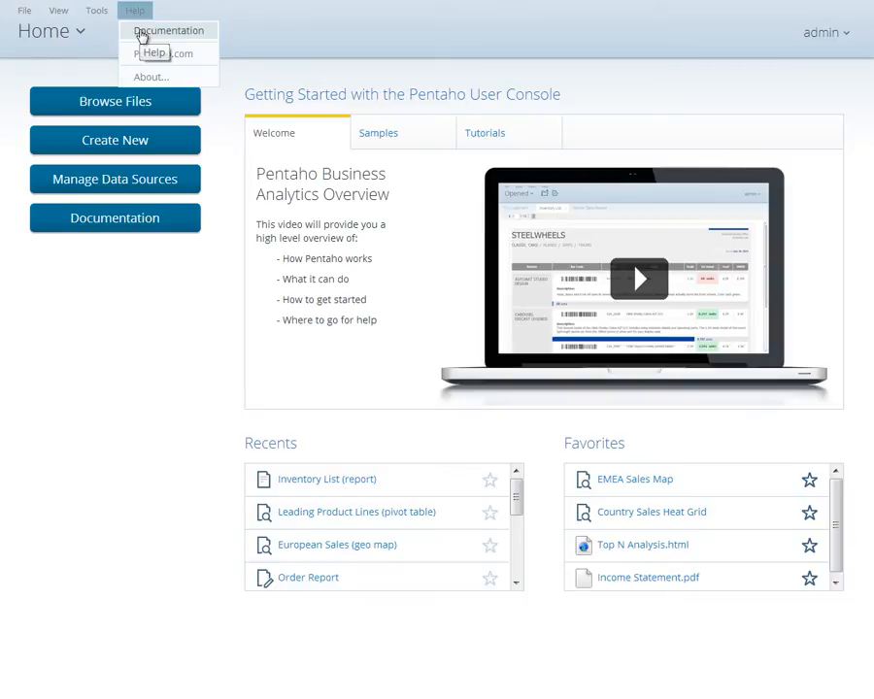
pyautogui.moveTo(89, 58)
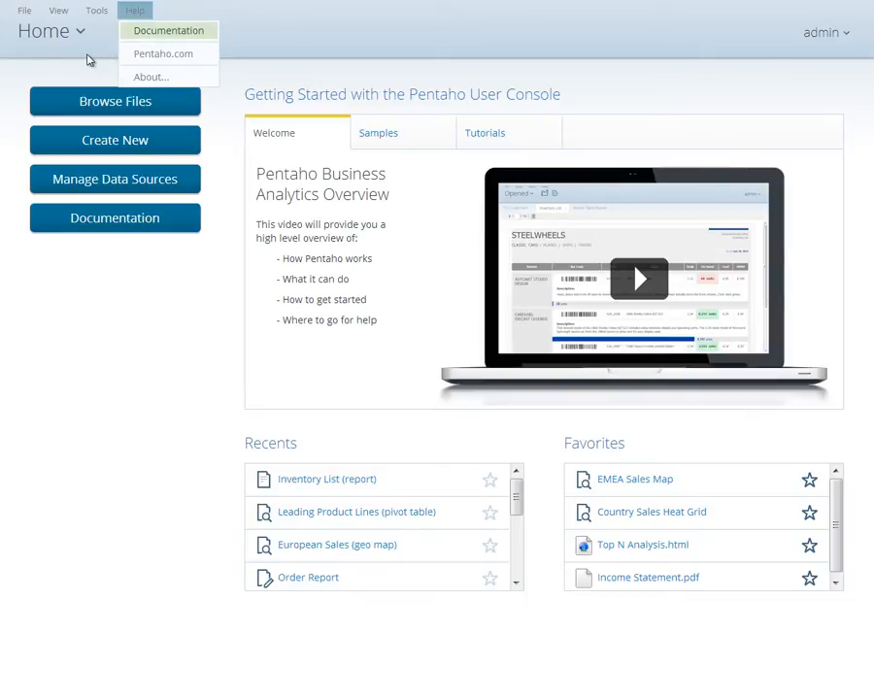
pyautogui.click(51, 31)
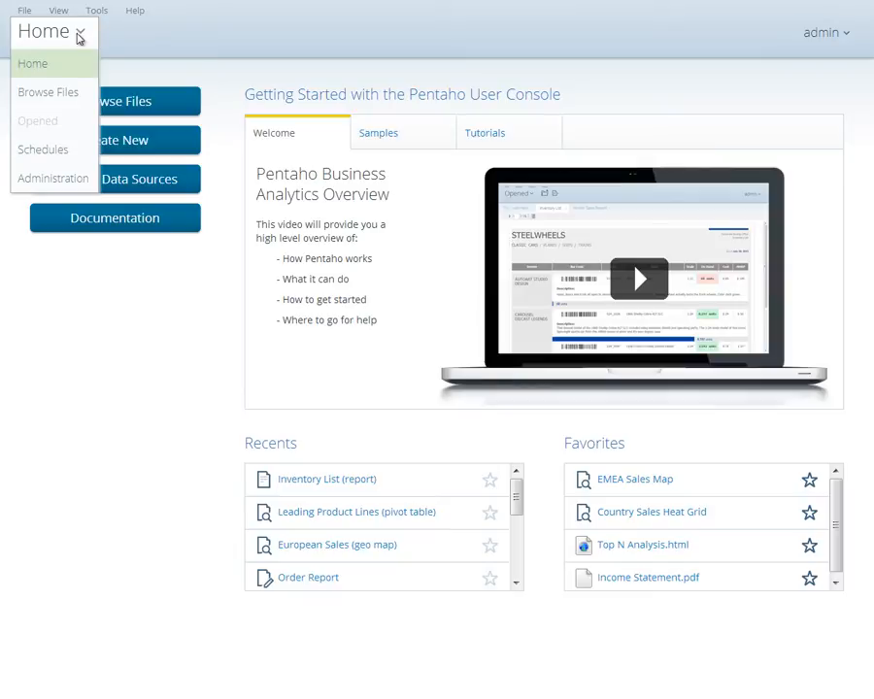
pyautogui.moveTo(47, 93)
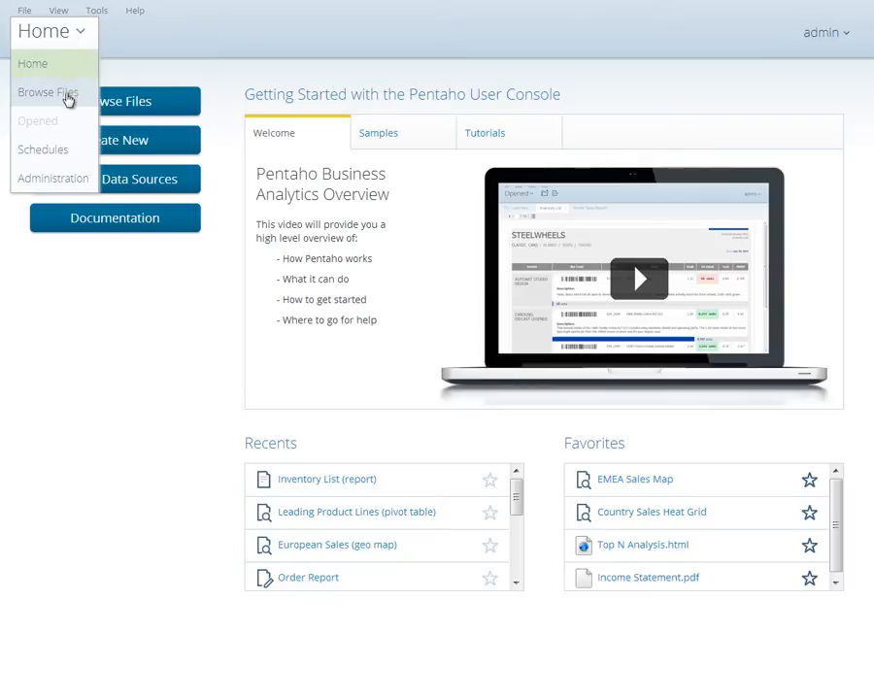
pyautogui.moveTo(64, 148)
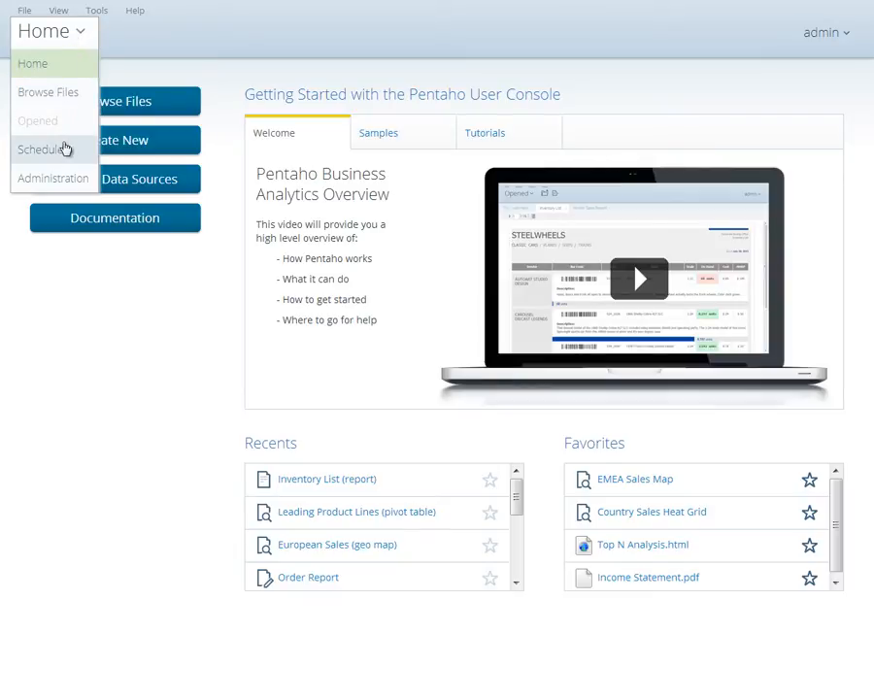
pyautogui.moveTo(57, 178)
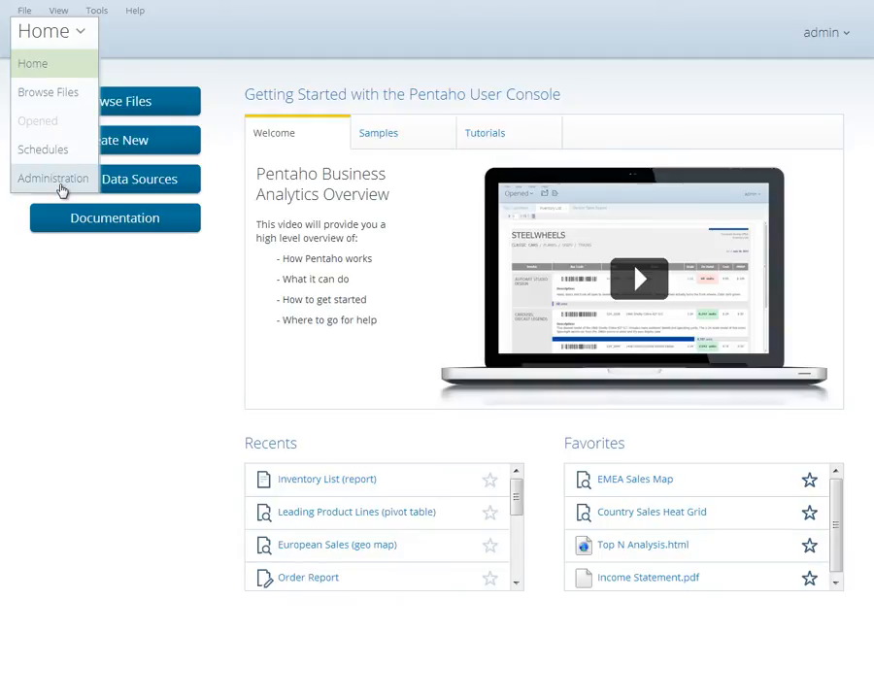
pyautogui.moveTo(49, 93)
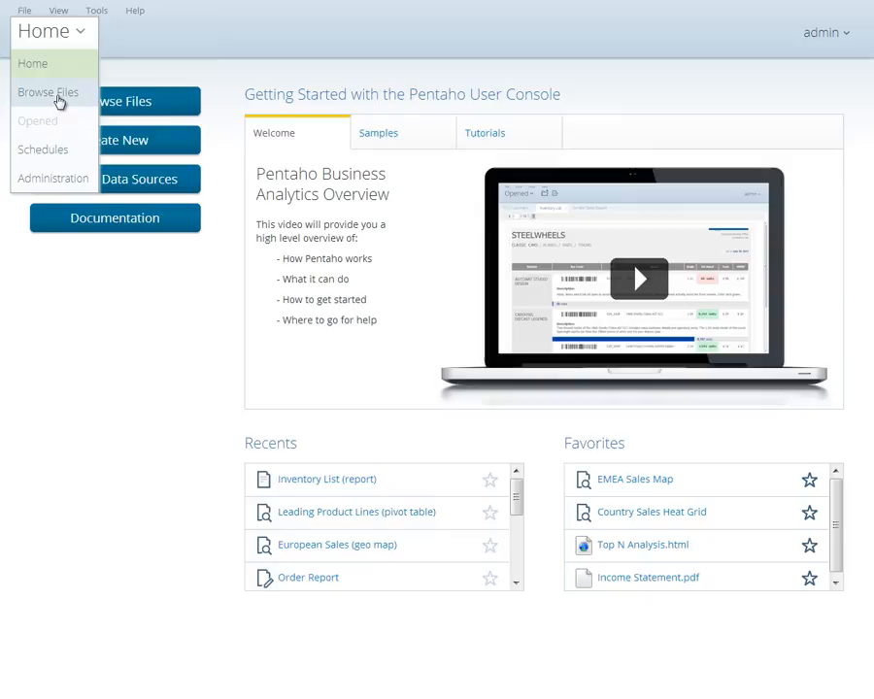
# Step: Choose Browse Files to show the admin home folder with its two audit files
pyautogui.click(46, 91)
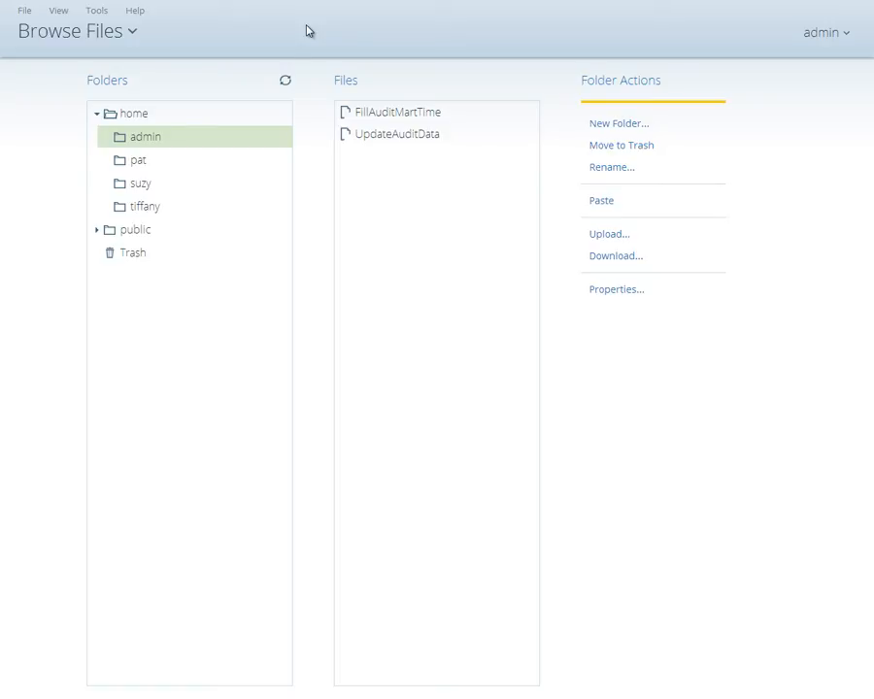
pyautogui.moveTo(157, 113)
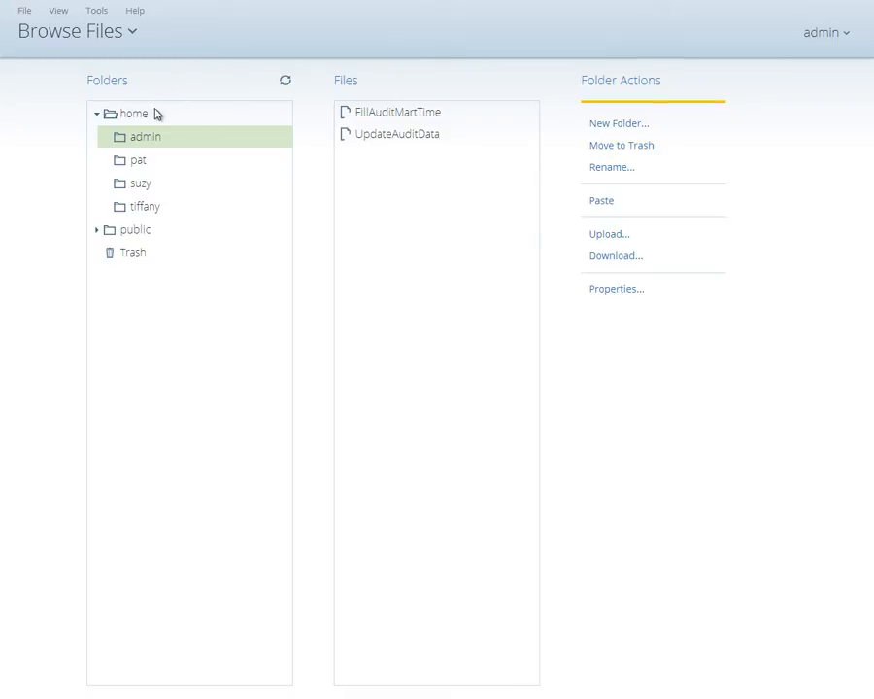
pyautogui.moveTo(140, 140)
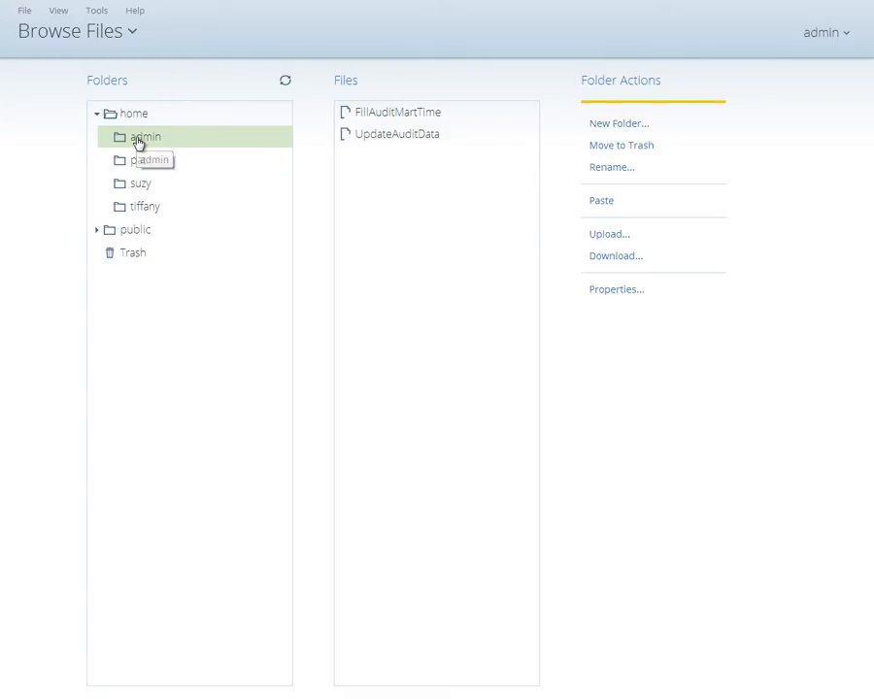
# Step: Show the admin folder's files, then list the Steel Wheels reports and dashboards
pyautogui.click(97, 229)
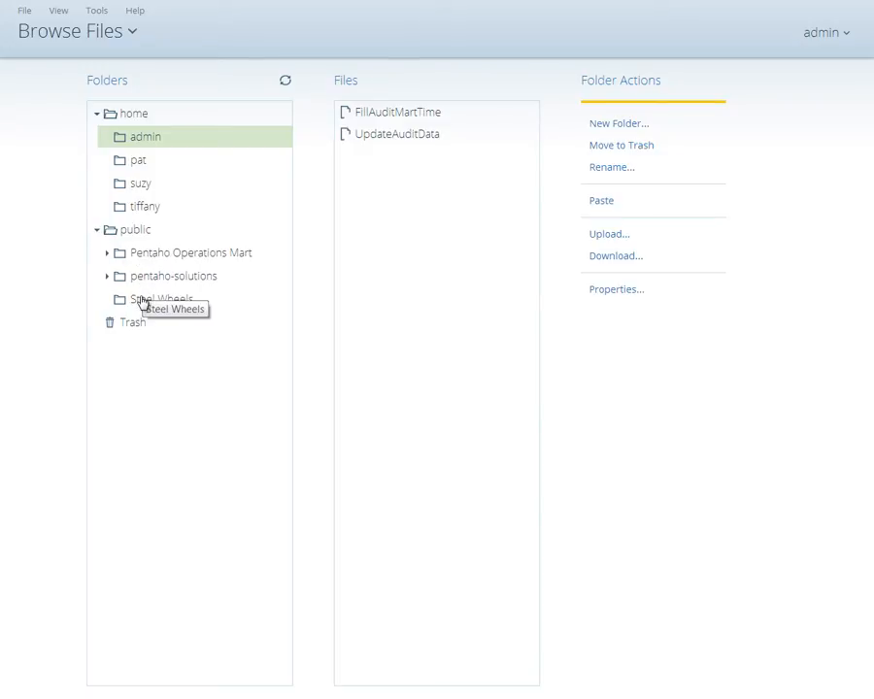
pyautogui.click(159, 299)
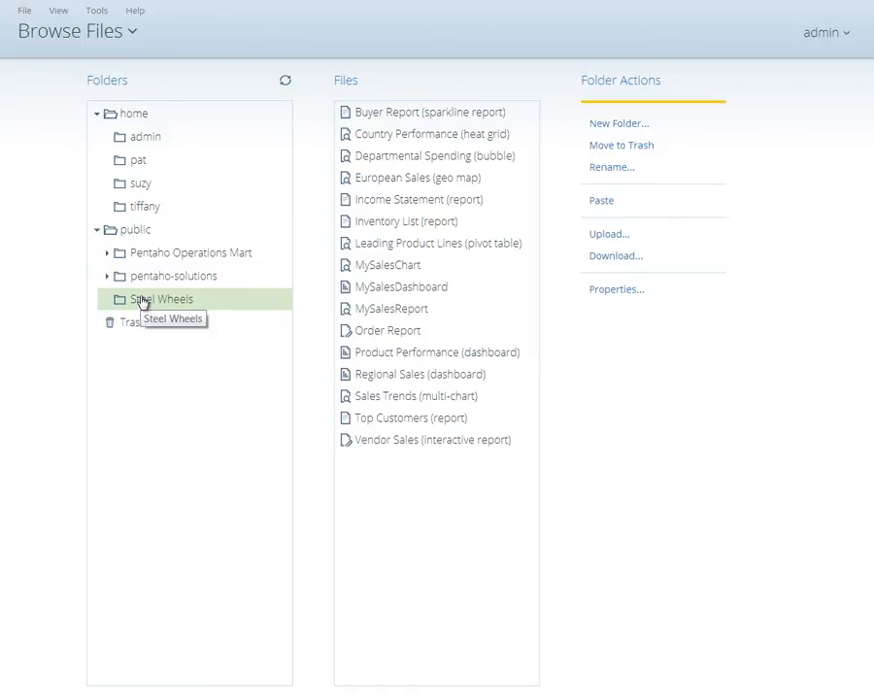
pyautogui.moveTo(373, 281)
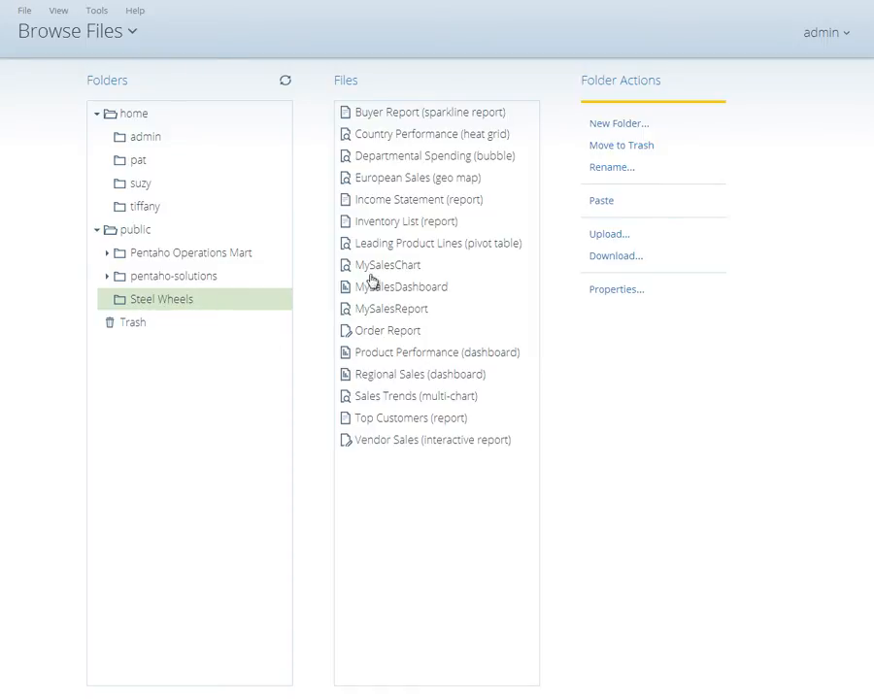
pyautogui.moveTo(411, 198)
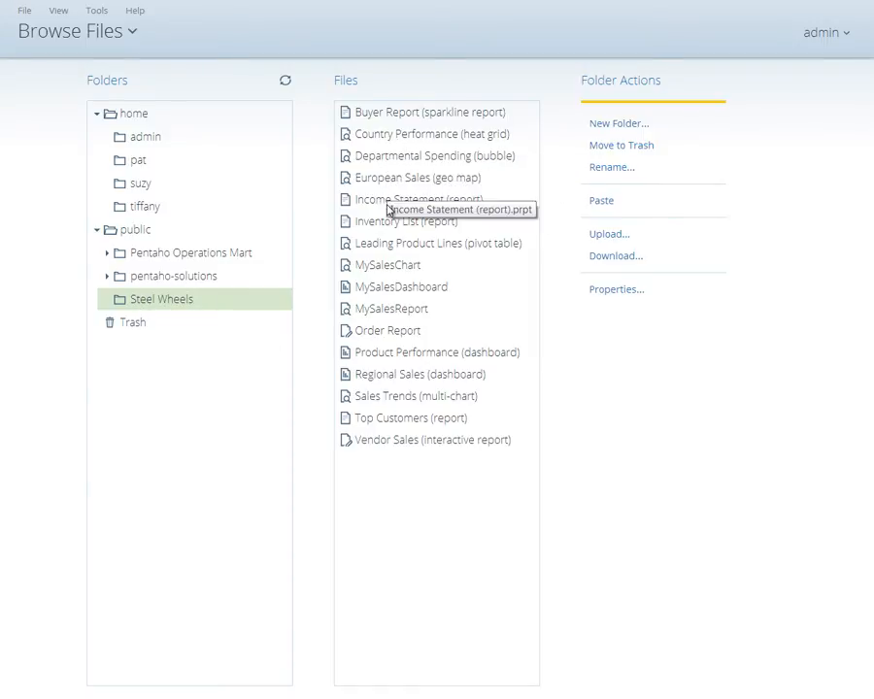
pyautogui.moveTo(381, 264)
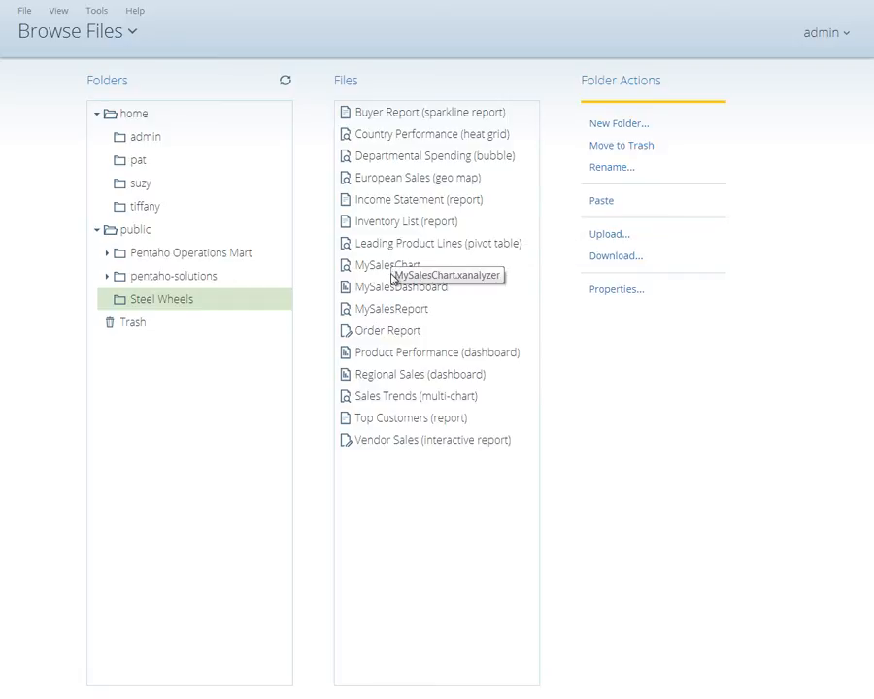
pyautogui.moveTo(621, 142)
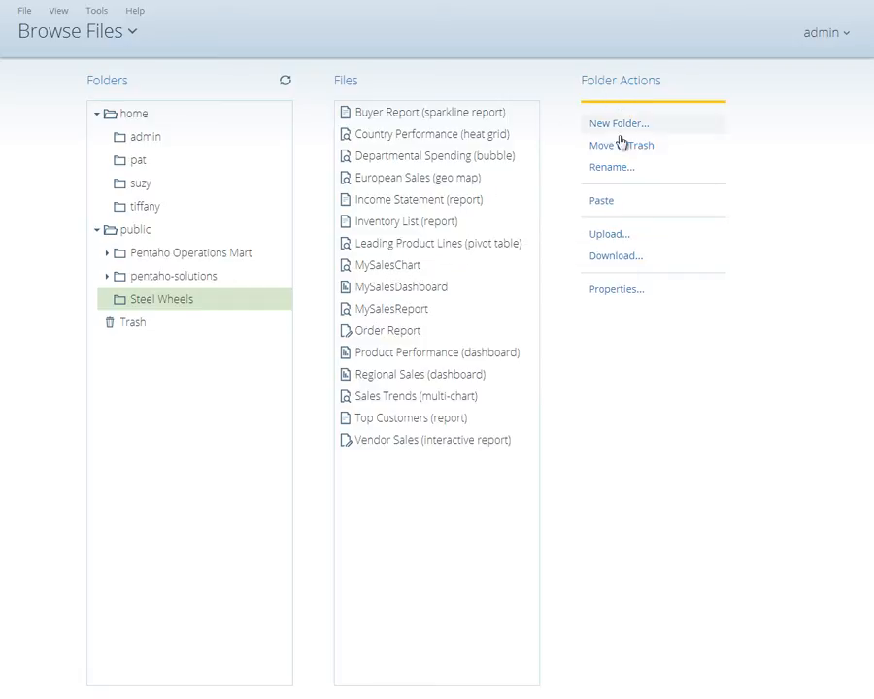
pyautogui.moveTo(400, 110)
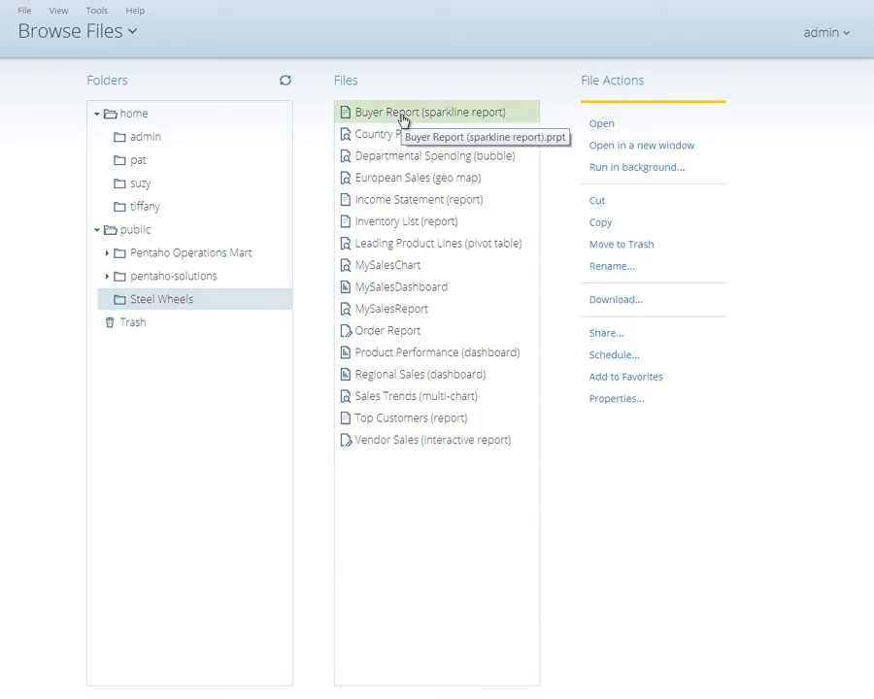
pyautogui.moveTo(602, 125)
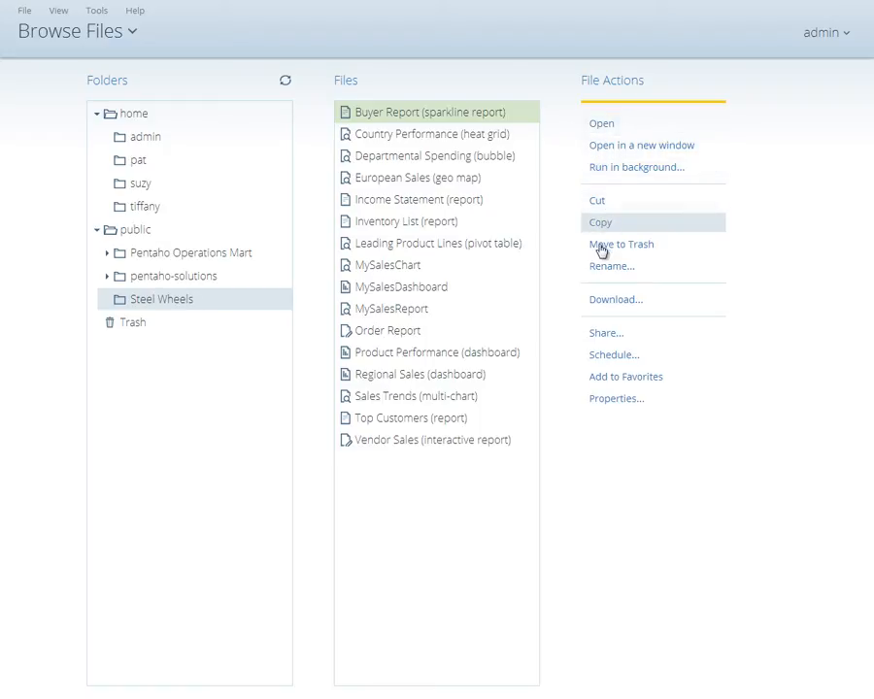
pyautogui.moveTo(600, 334)
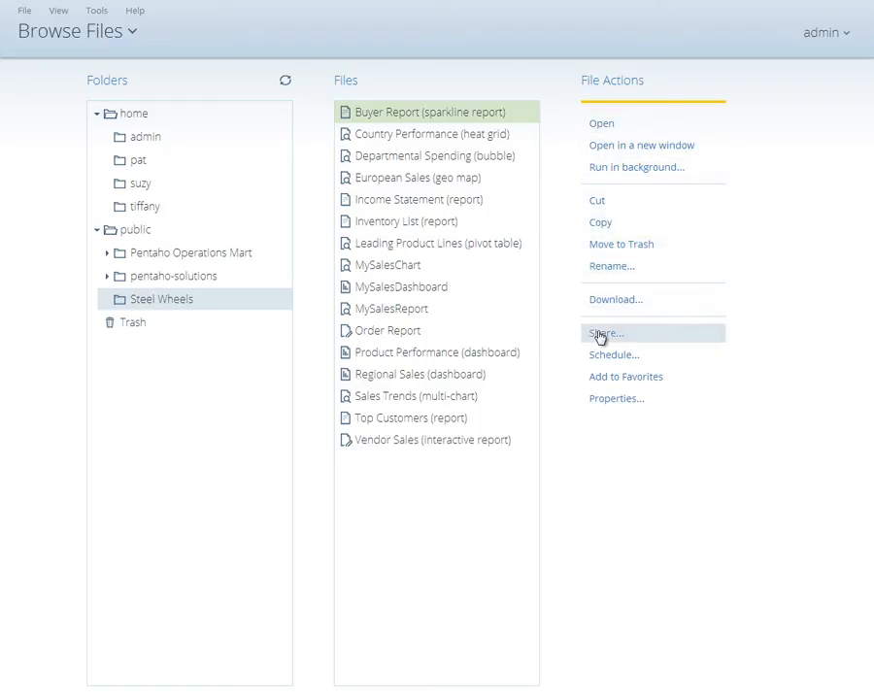
pyautogui.moveTo(598, 353)
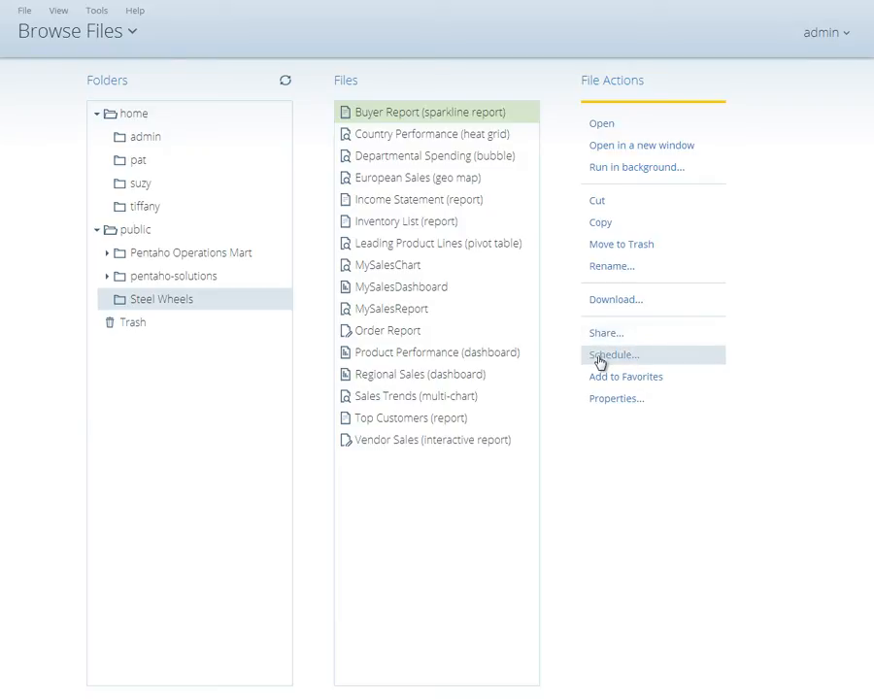
pyautogui.moveTo(594, 192)
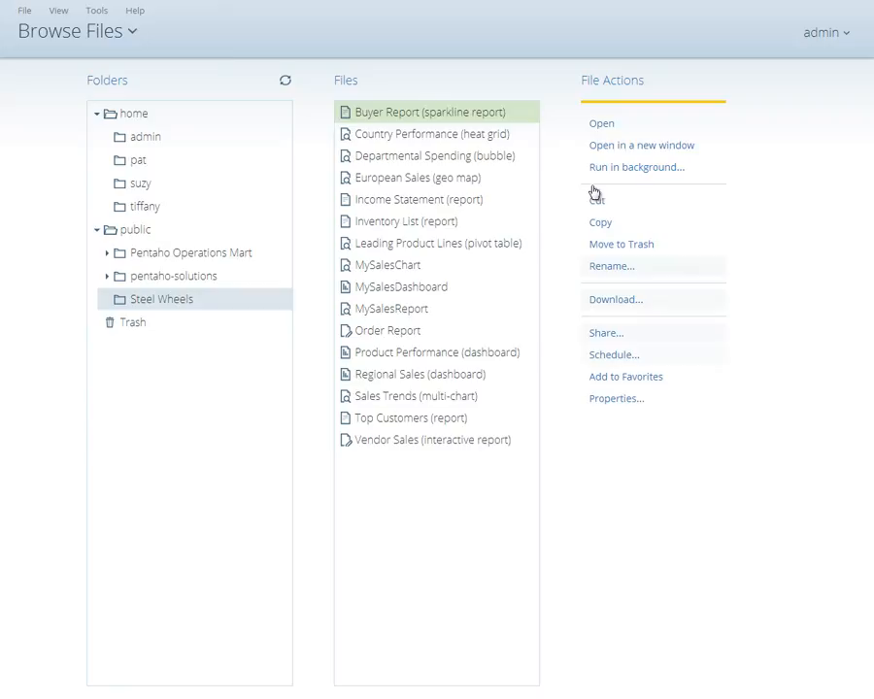
pyautogui.moveTo(602, 122)
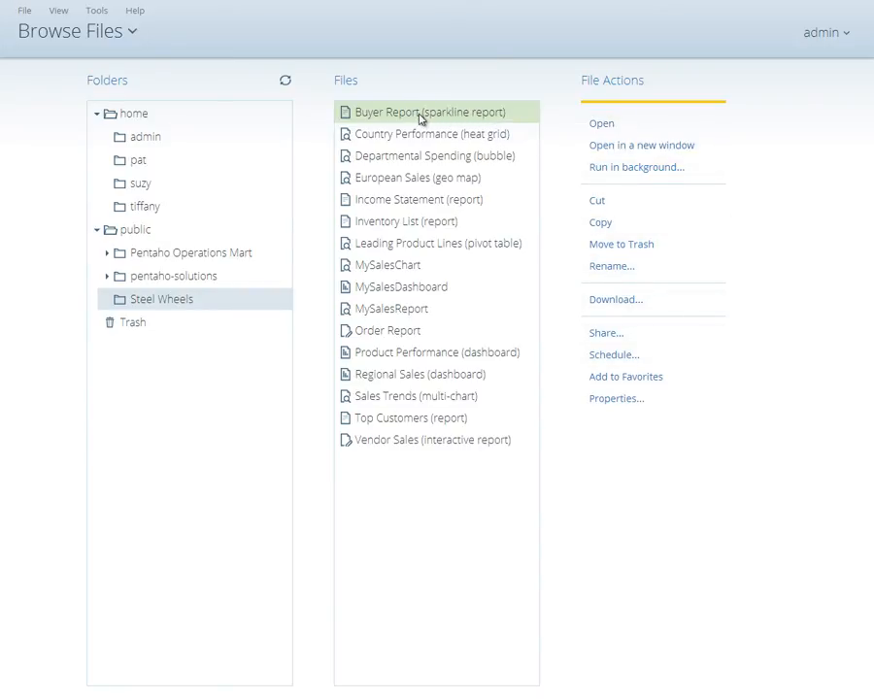
# Step: Open Buyer Report (sparkline report) showing the Steel Wheels Trains product status
pyautogui.doubleClick(420, 111)
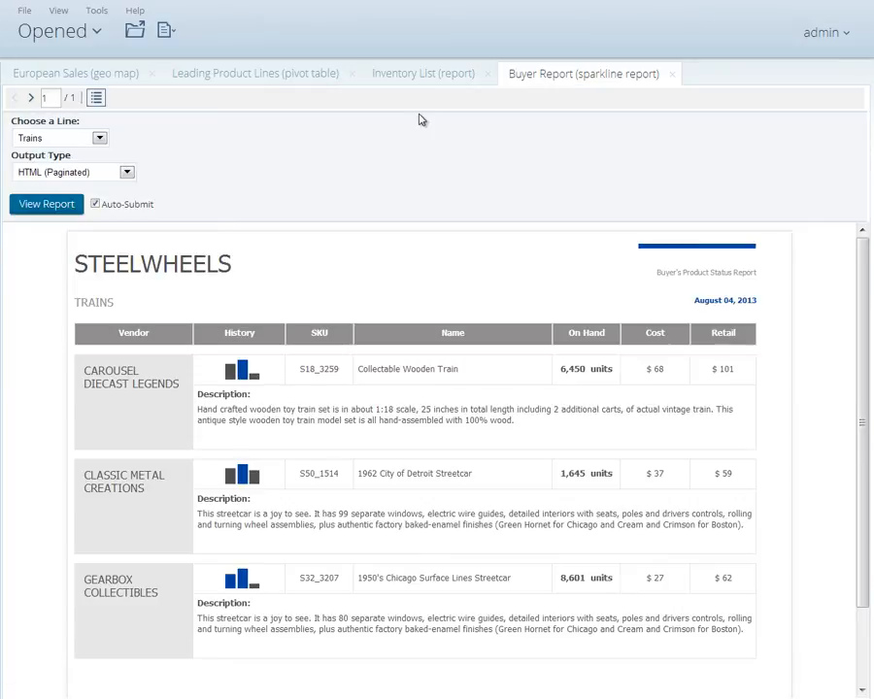
pyautogui.moveTo(517, 175)
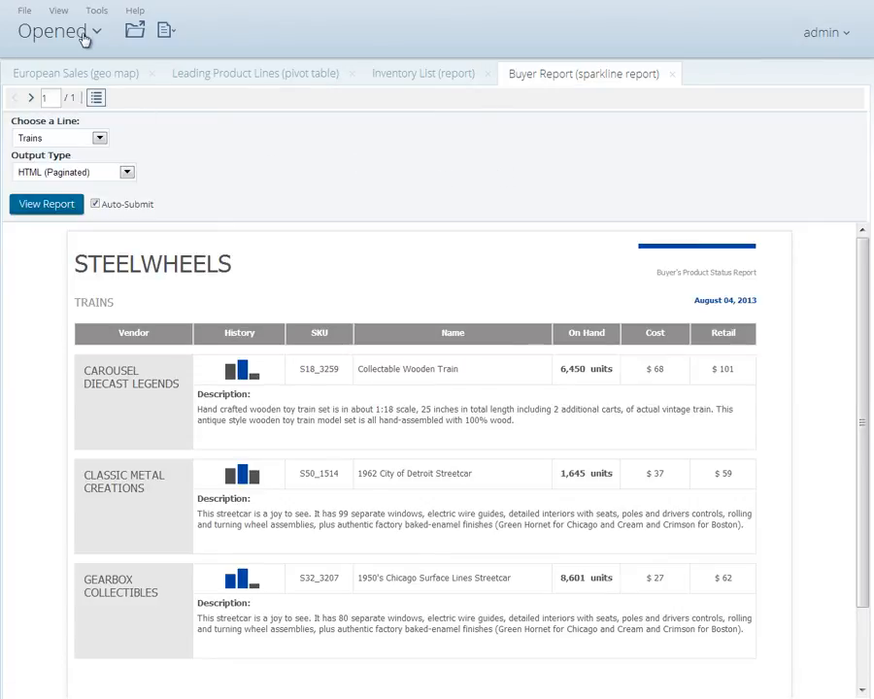
# Step: View the Inventory List report tab, then the European Sales geo map tab
pyautogui.click(60, 31)
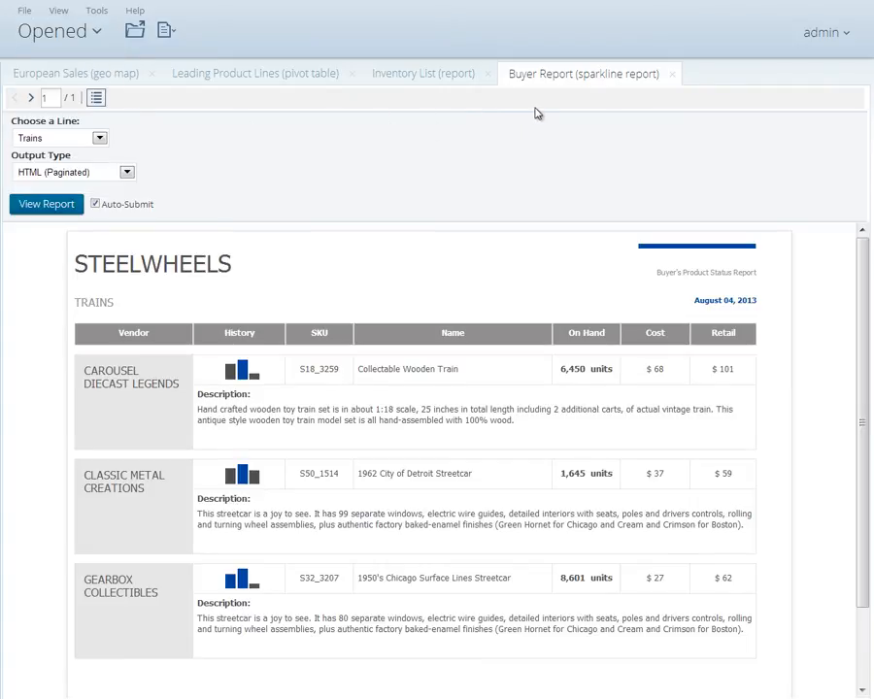
pyautogui.moveTo(423, 74)
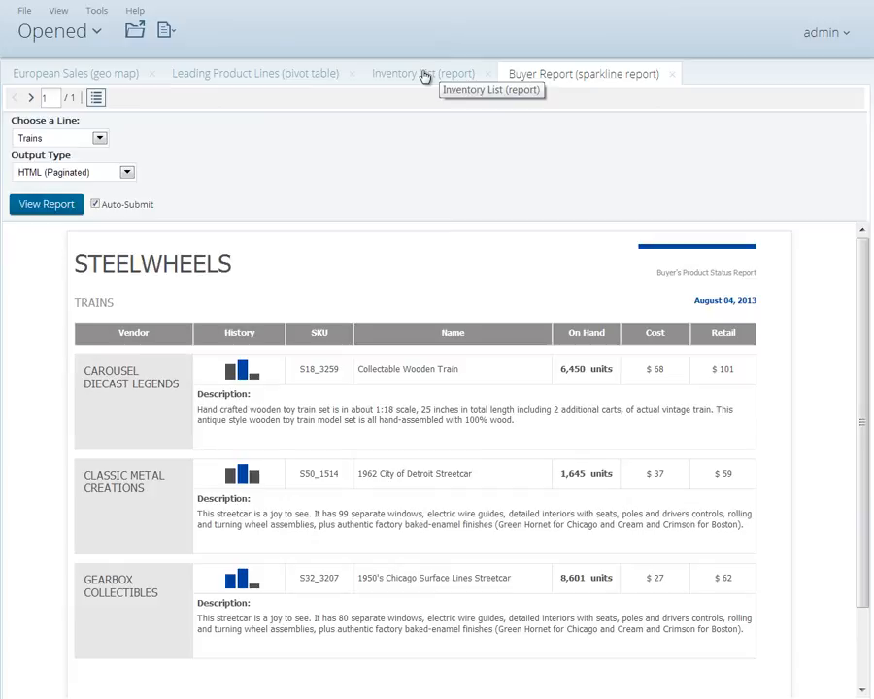
pyautogui.click(423, 74)
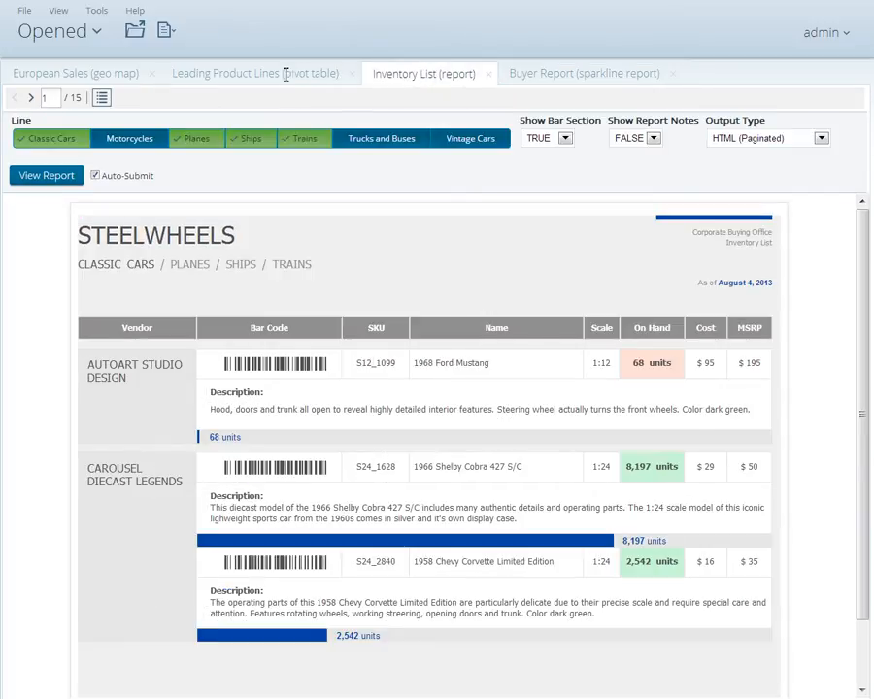
pyautogui.click(74, 73)
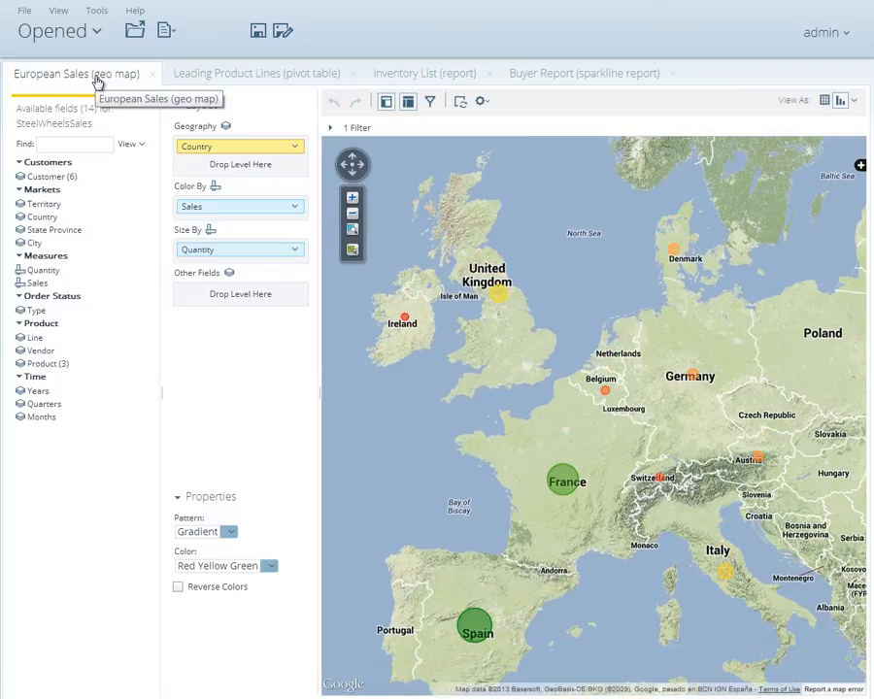
pyautogui.rightClick(75, 74)
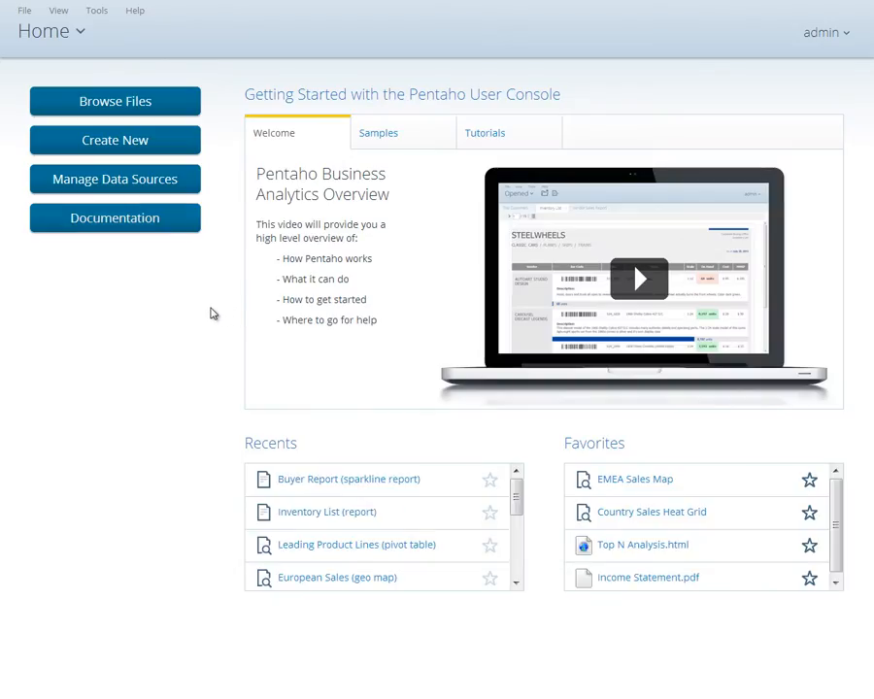
pyautogui.moveTo(140, 334)
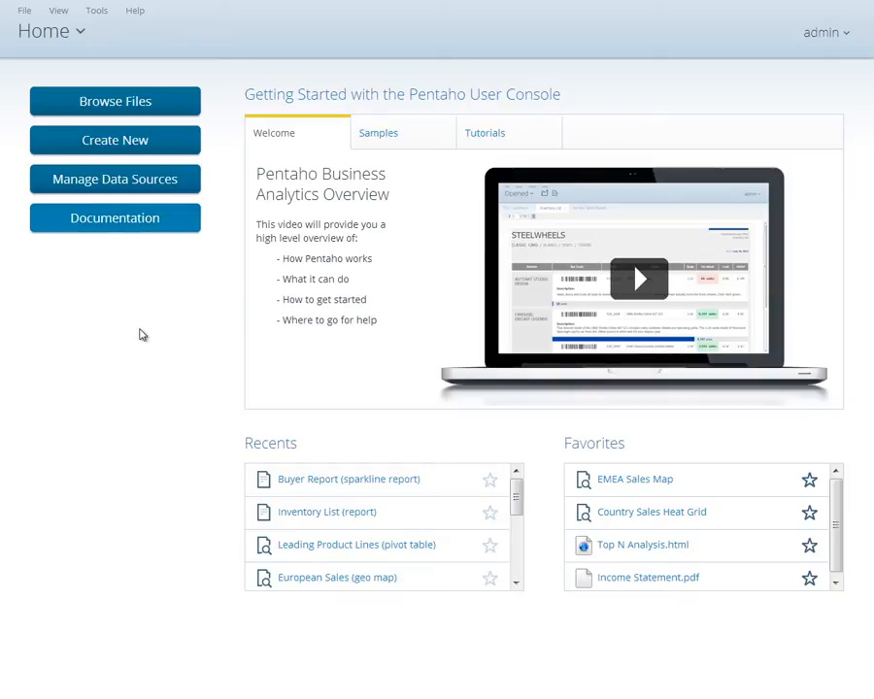
# Step: From the perspective dropdown, switch to Schedules listing four scheduled reports
pyautogui.click(43, 31)
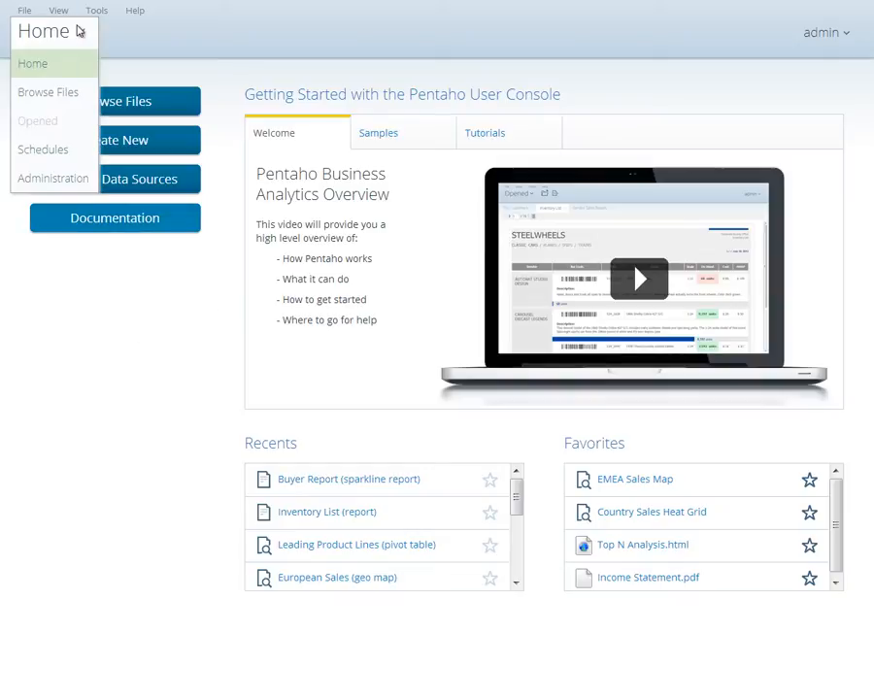
pyautogui.moveTo(54, 179)
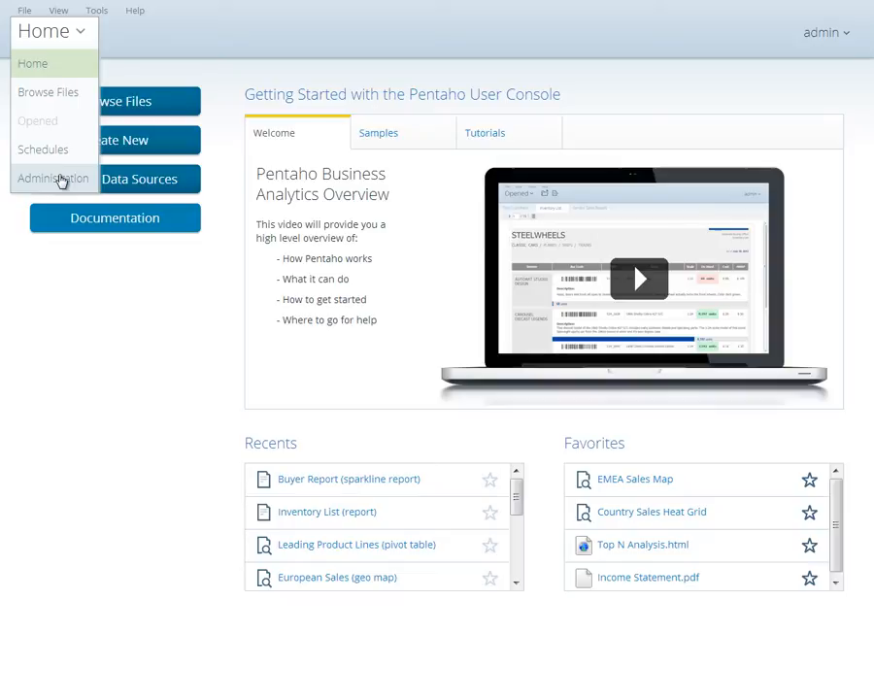
pyautogui.click(42, 147)
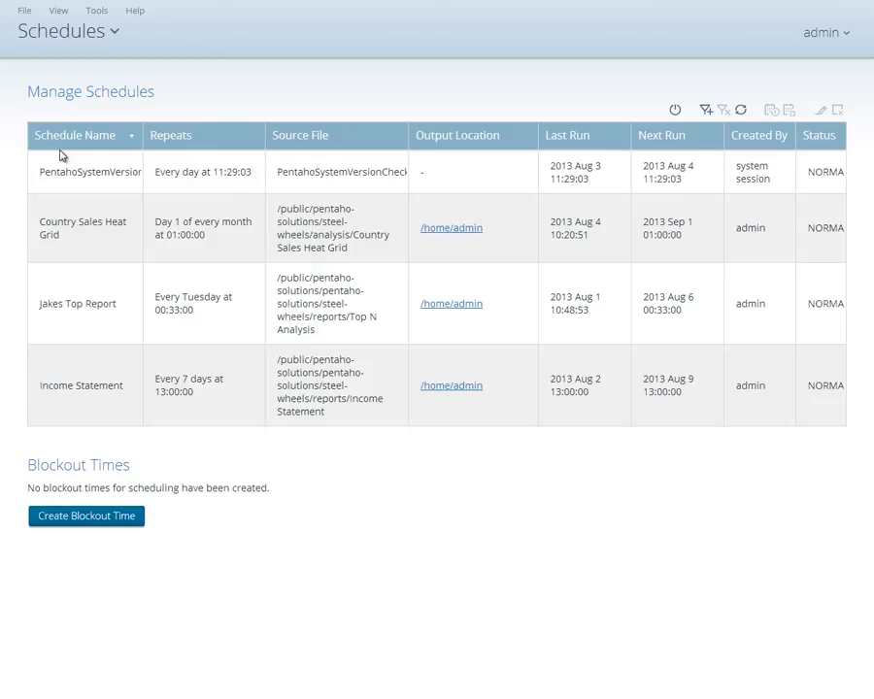
pyautogui.moveTo(169, 158)
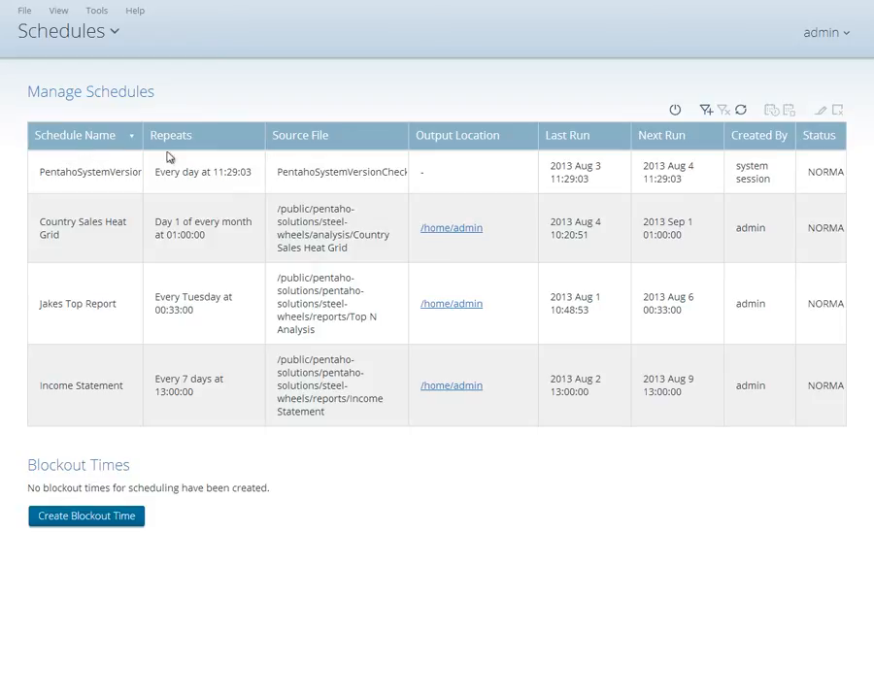
pyautogui.moveTo(447, 246)
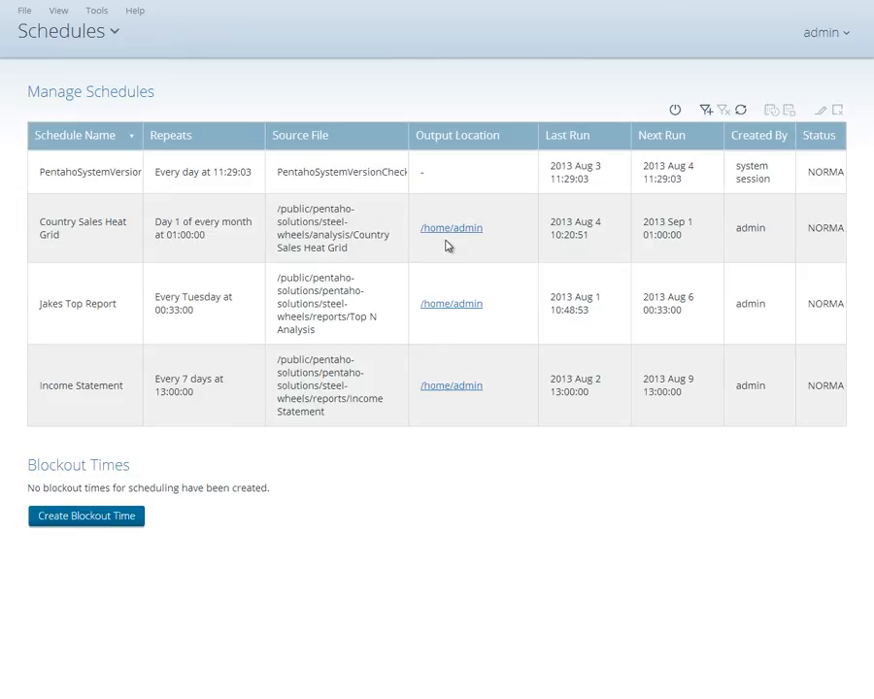
pyautogui.moveTo(536, 237)
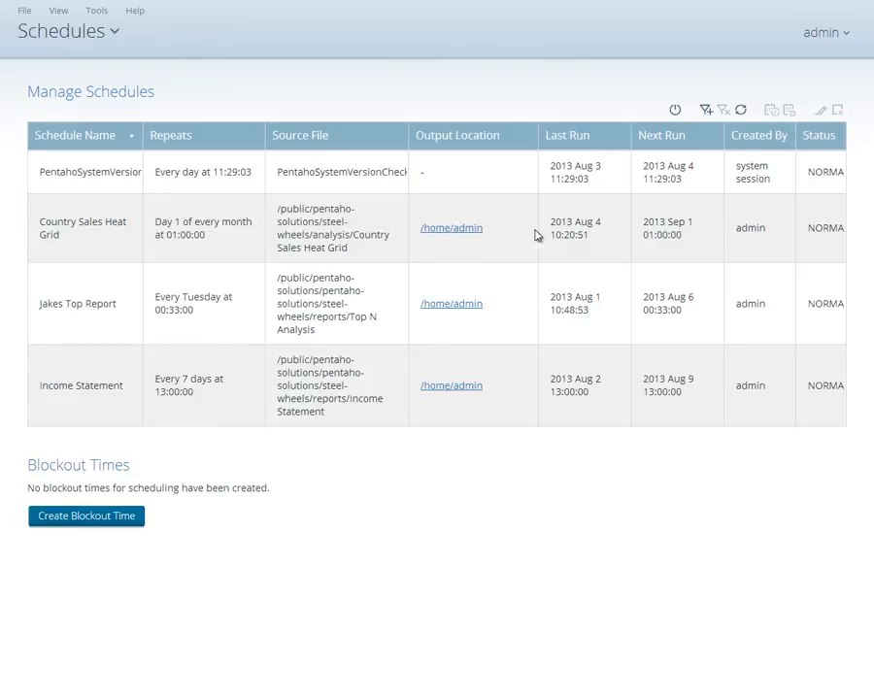
pyautogui.moveTo(658, 244)
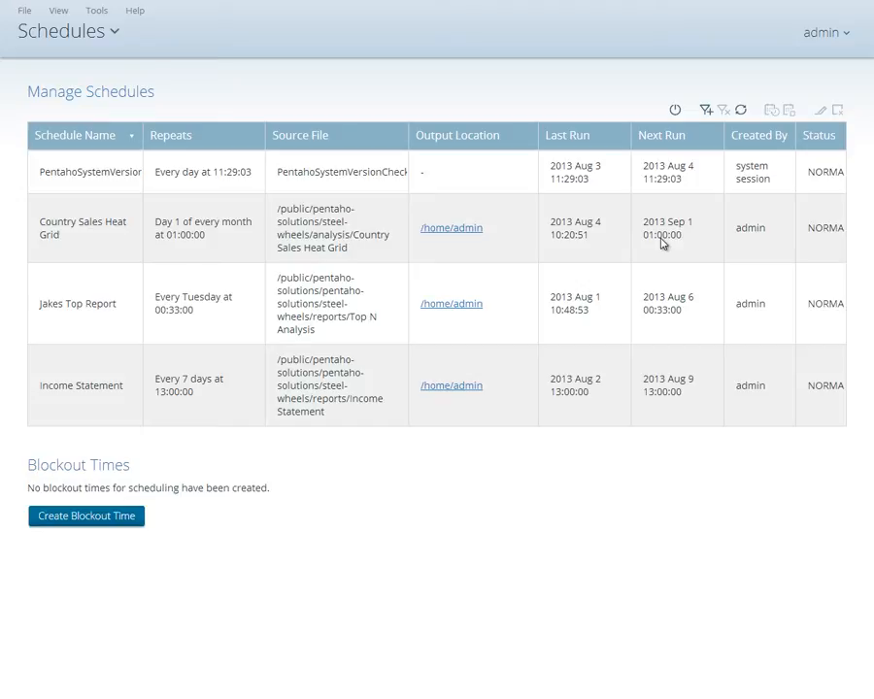
pyautogui.moveTo(468, 235)
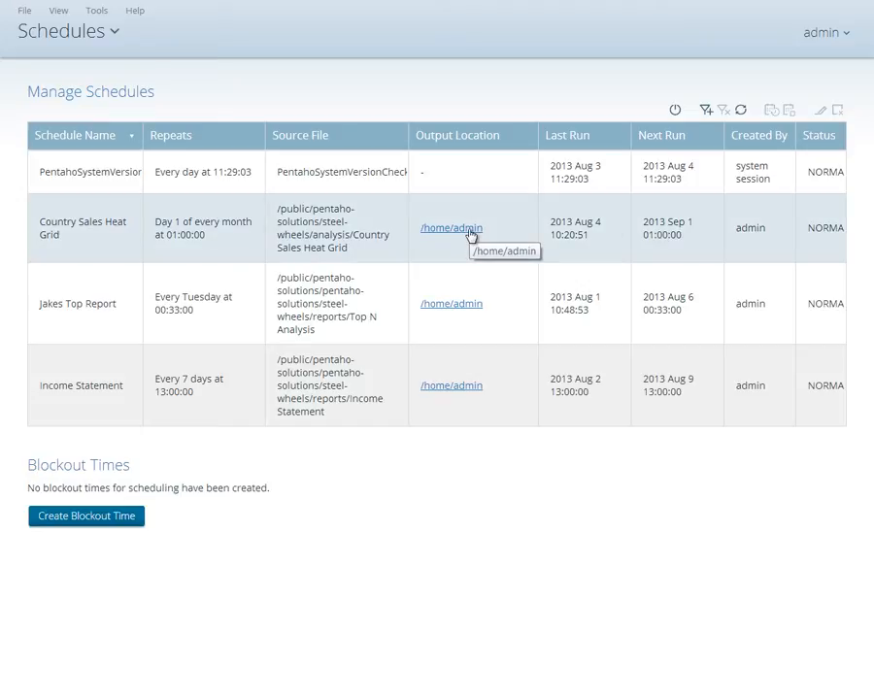
# Step: Browse to home/admin and scroll through the Country Sales Heat Grid PDF
pyautogui.click(451, 229)
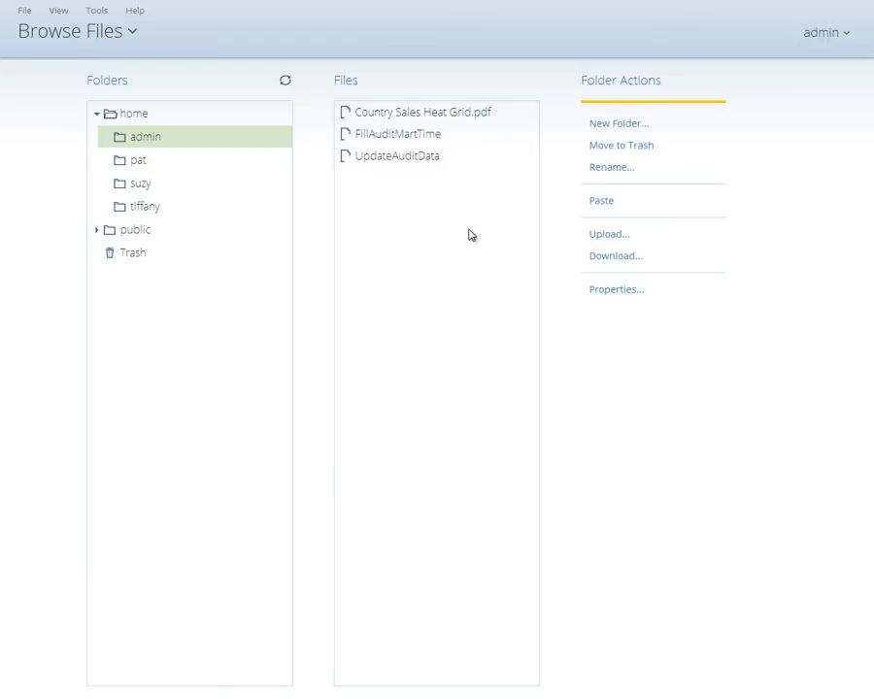
pyautogui.moveTo(439, 225)
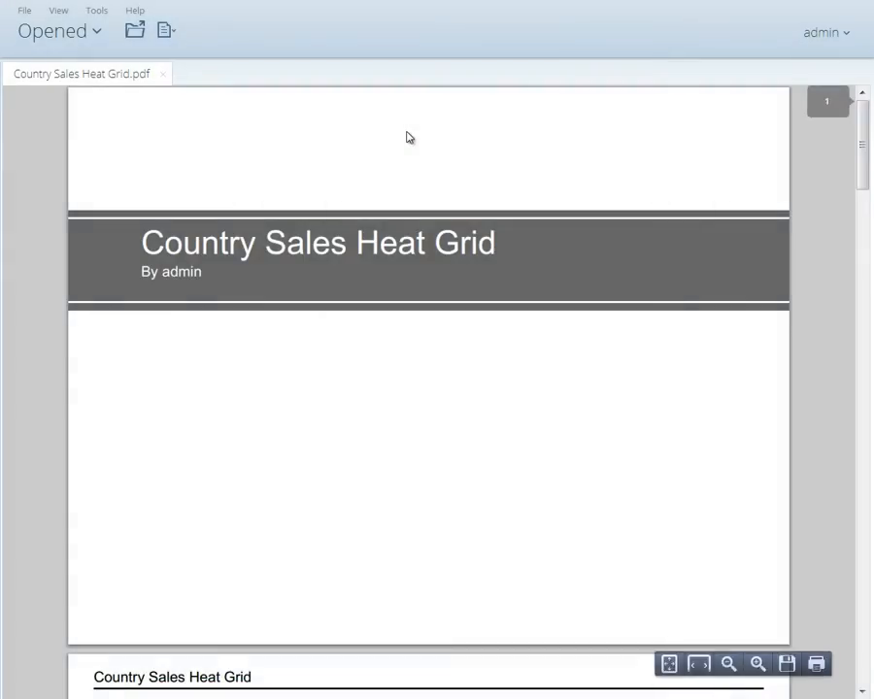
pyautogui.scroll(-3)
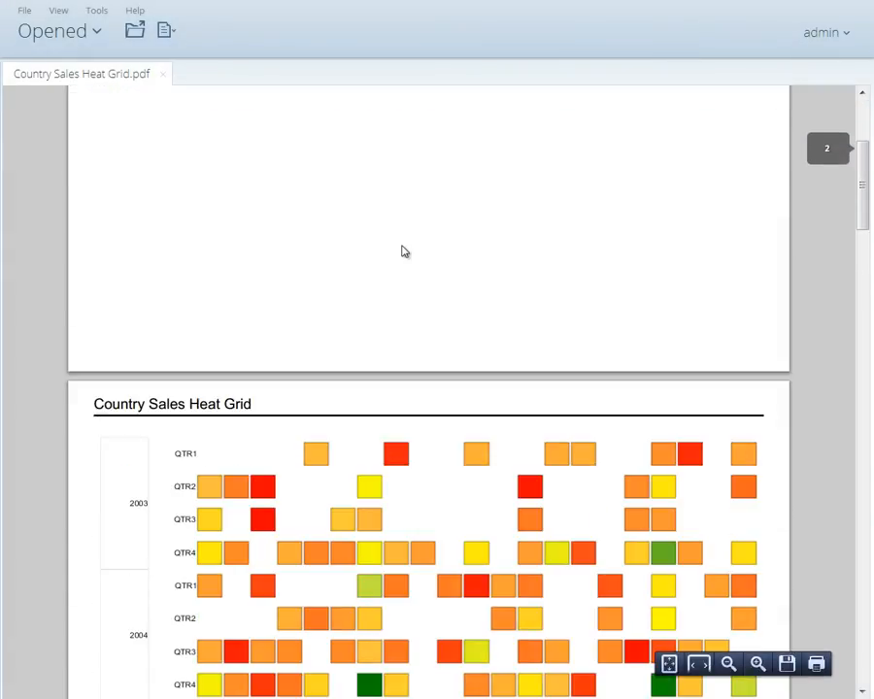
pyautogui.scroll(-3)
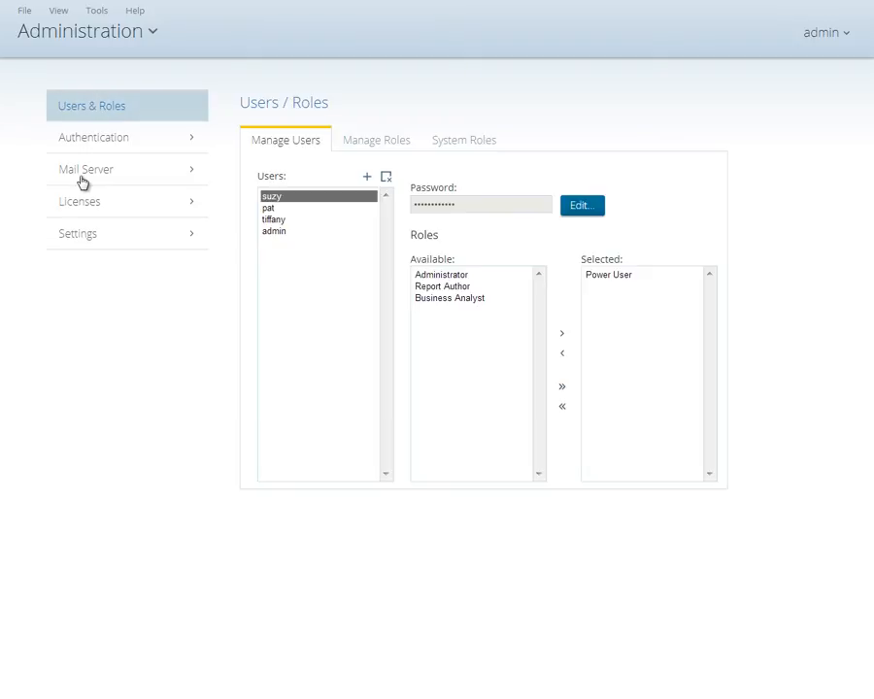
pyautogui.moveTo(125, 126)
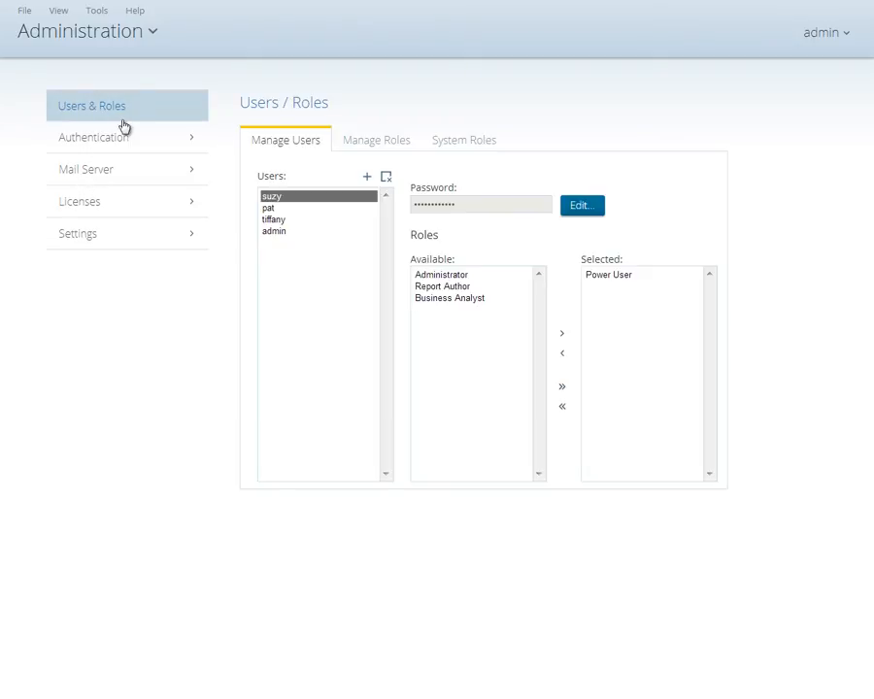
pyautogui.moveTo(206, 122)
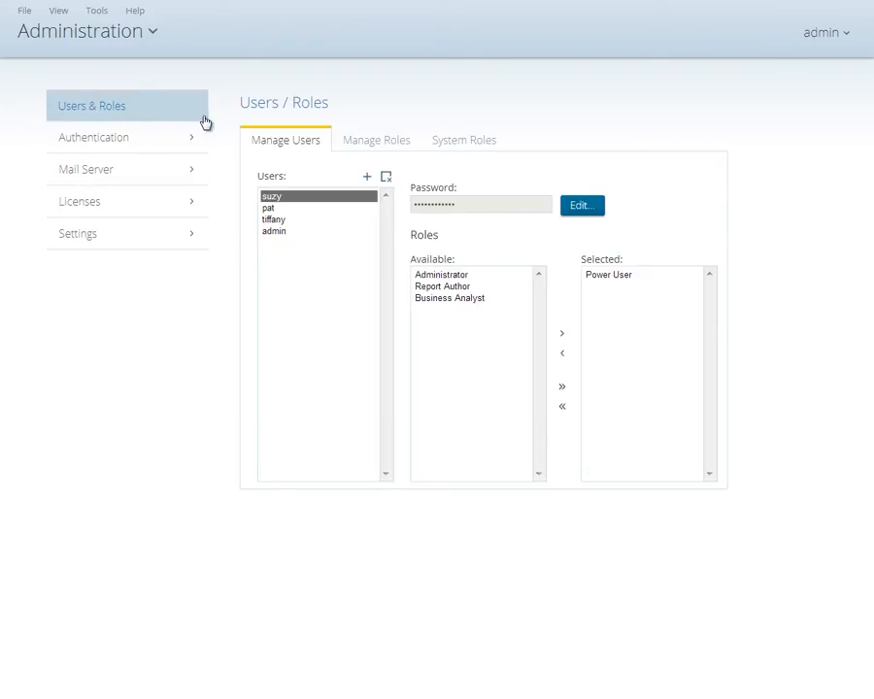
pyautogui.moveTo(303, 141)
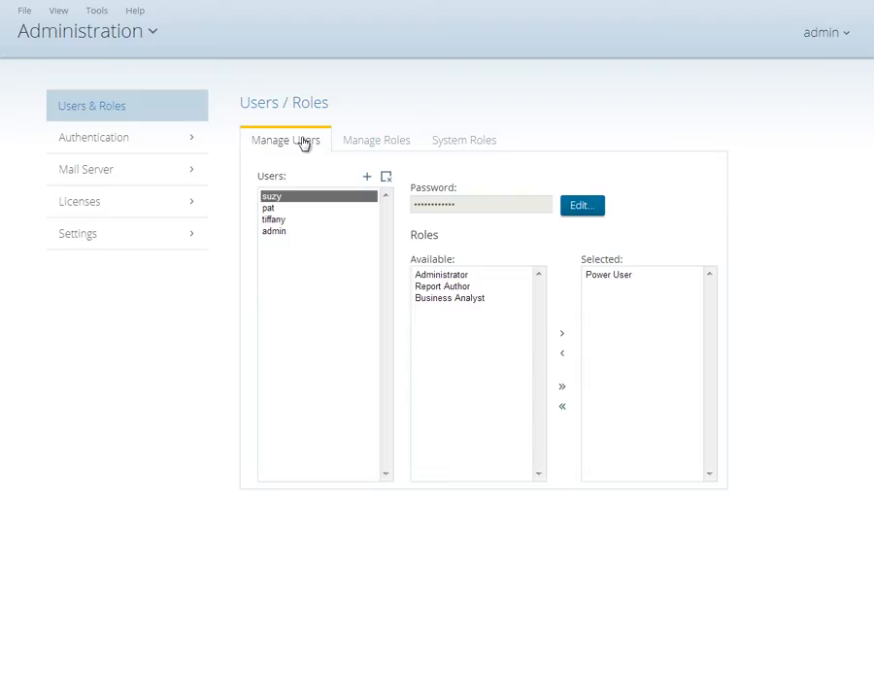
# Step: Show Manage Roles with Administrator's permissions and admin as its assigned user
pyautogui.click(377, 140)
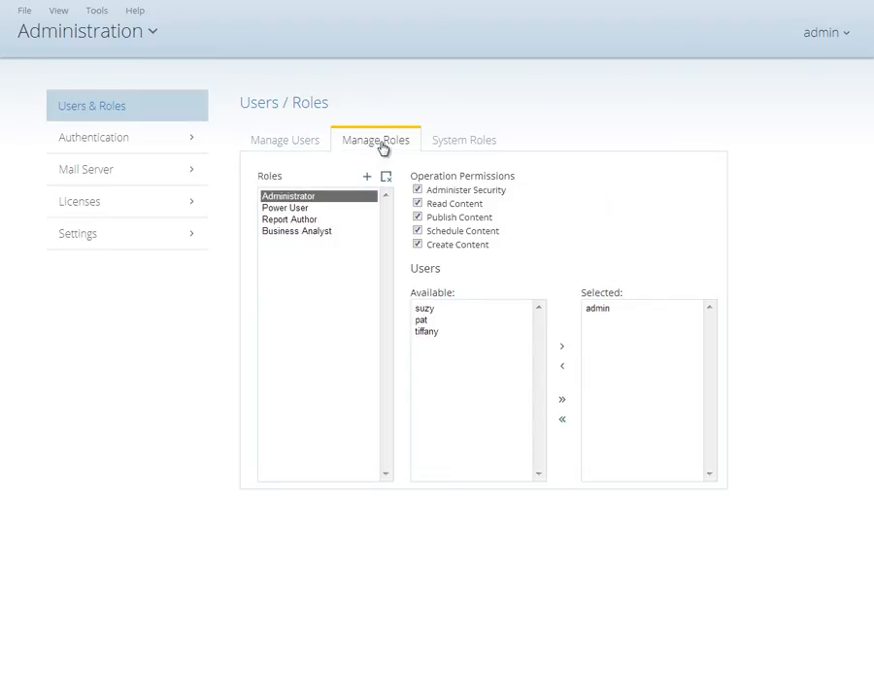
pyautogui.moveTo(125, 140)
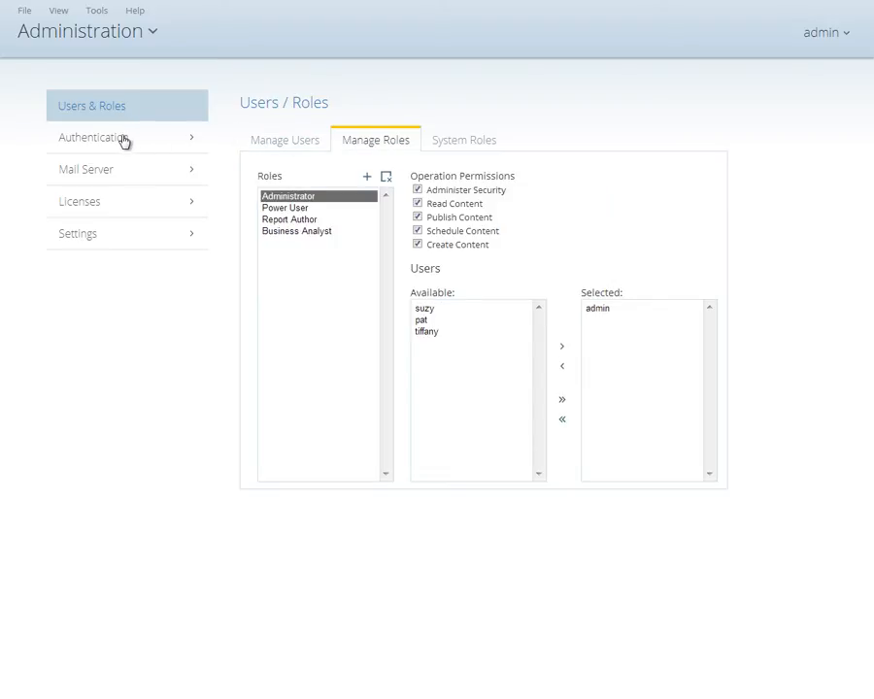
# Step: Review the Authentication page (local basic), then show the Mail Server settings
pyautogui.click(93, 136)
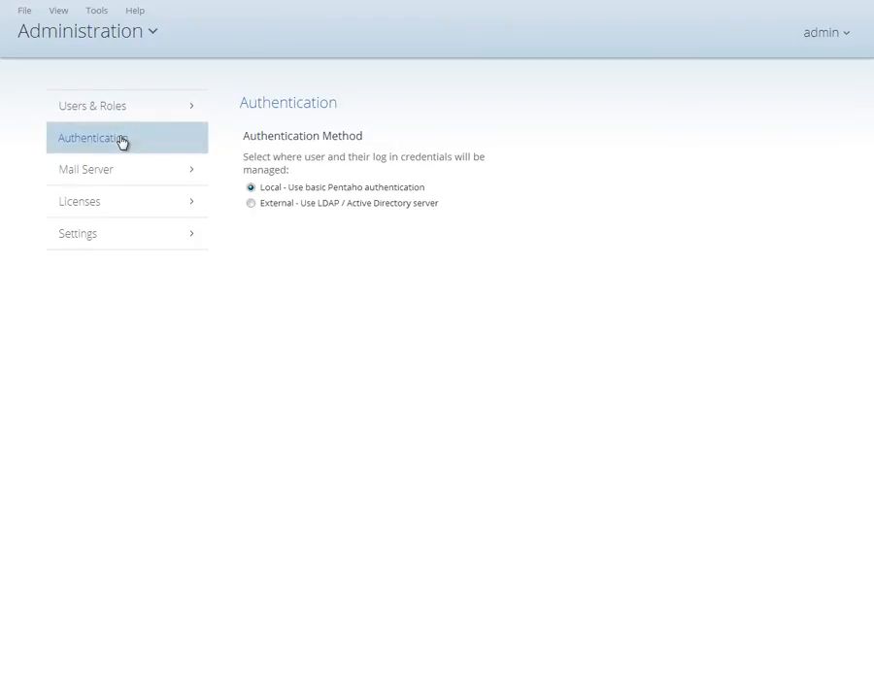
pyautogui.moveTo(283, 212)
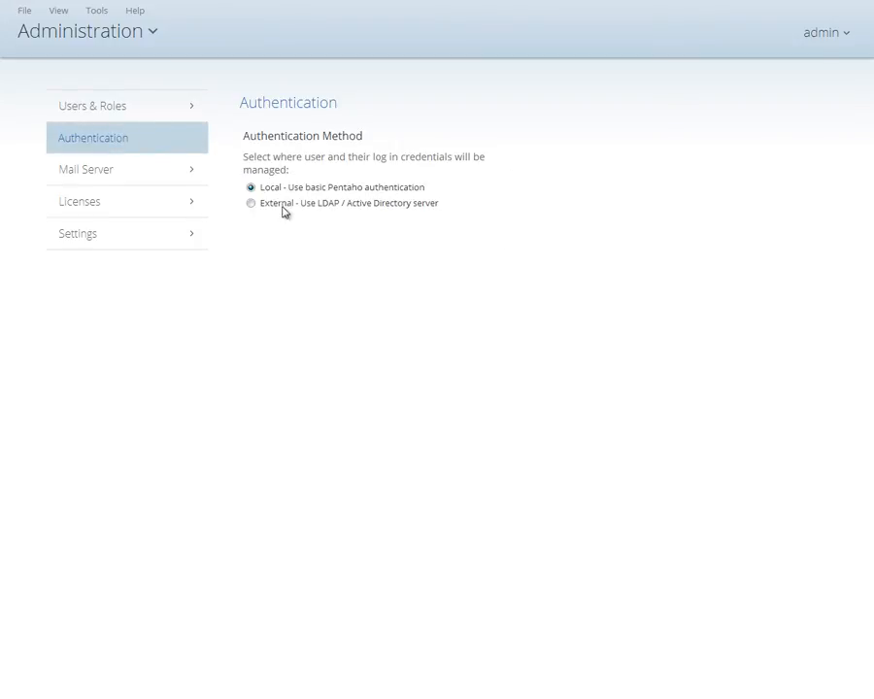
pyautogui.moveTo(377, 211)
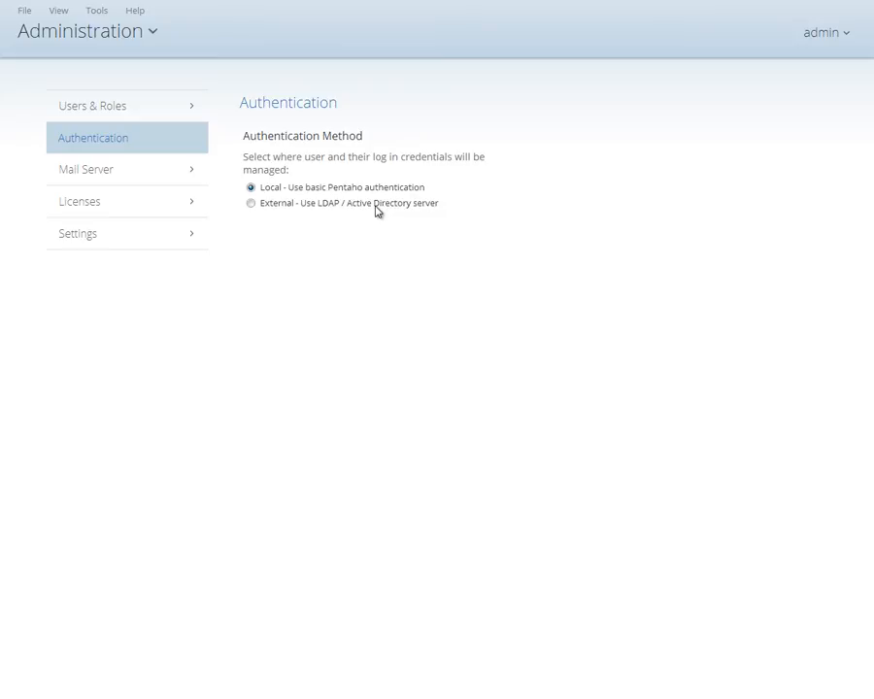
pyautogui.moveTo(124, 174)
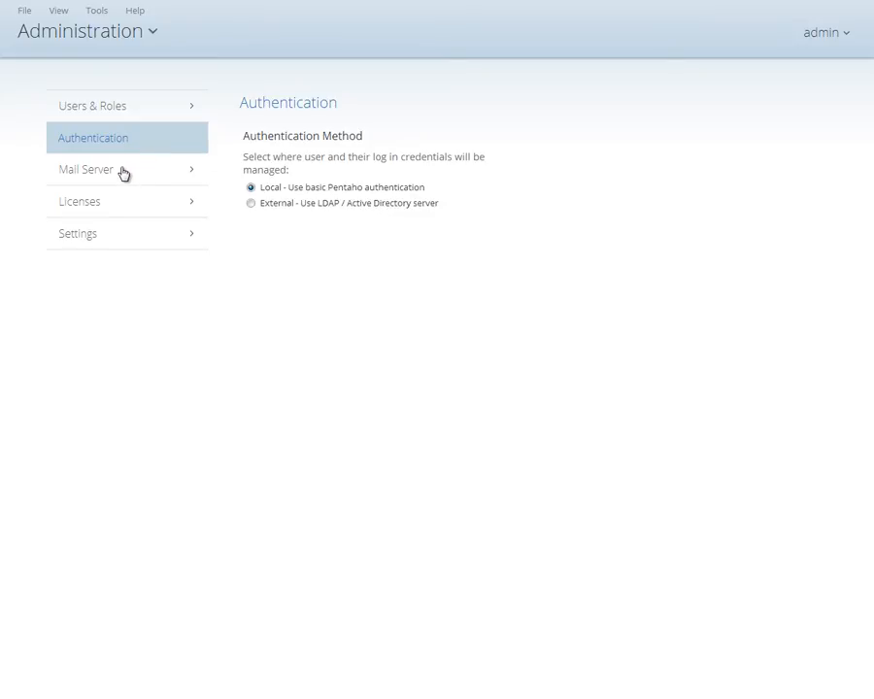
pyautogui.click(85, 169)
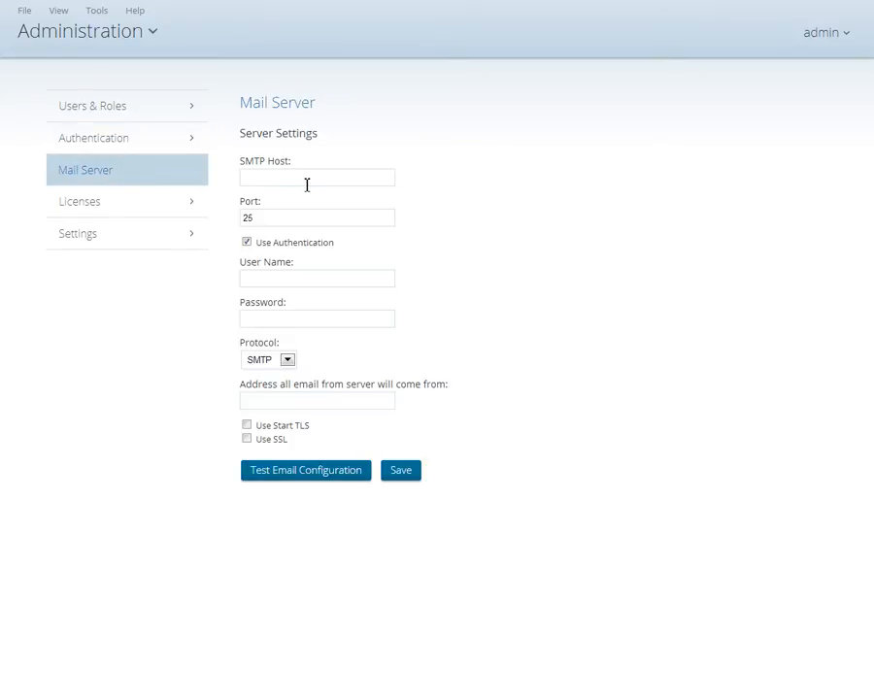
pyautogui.moveTo(307, 256)
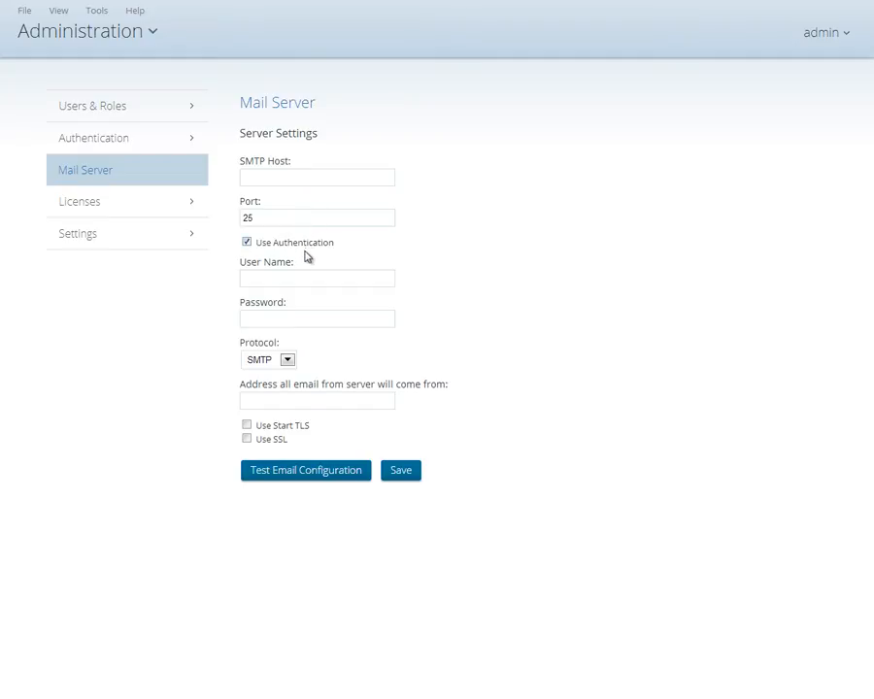
pyautogui.moveTo(306, 381)
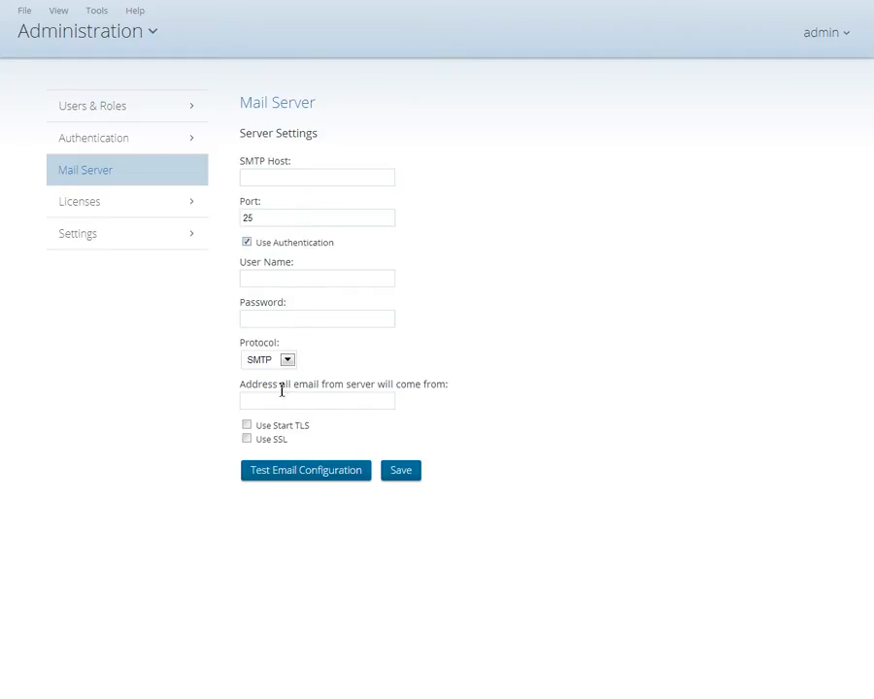
# Step: Review the Licenses list of Enterprise Edition products, then show the Settings page for deleting generated files
pyautogui.click(78, 202)
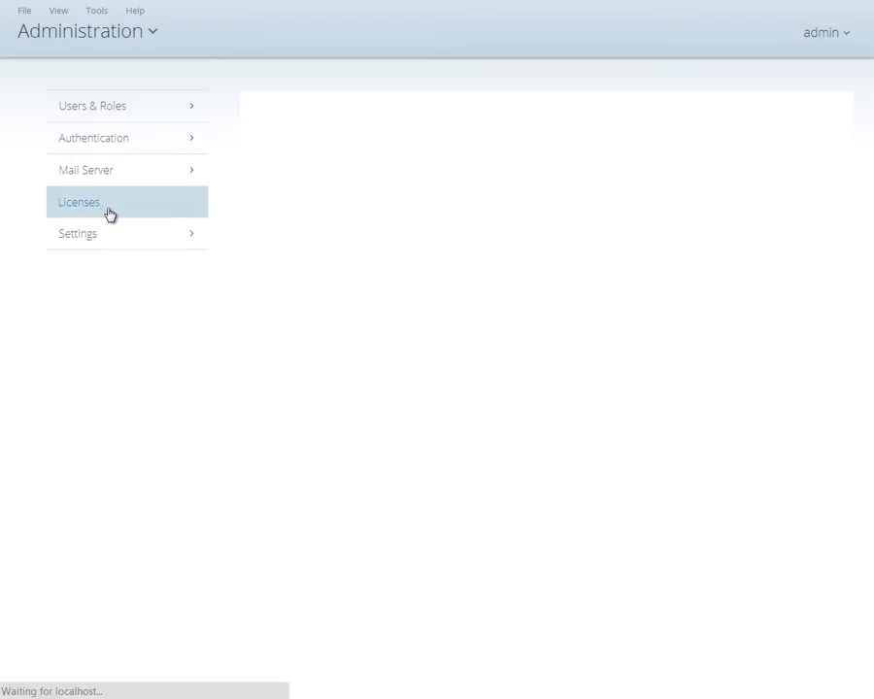
pyautogui.click(78, 202)
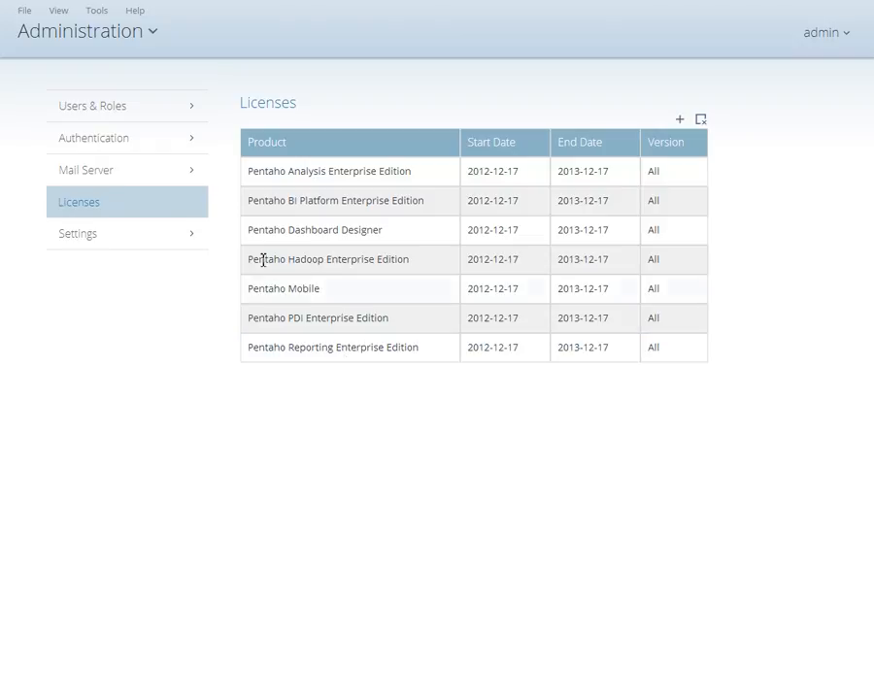
pyautogui.click(77, 233)
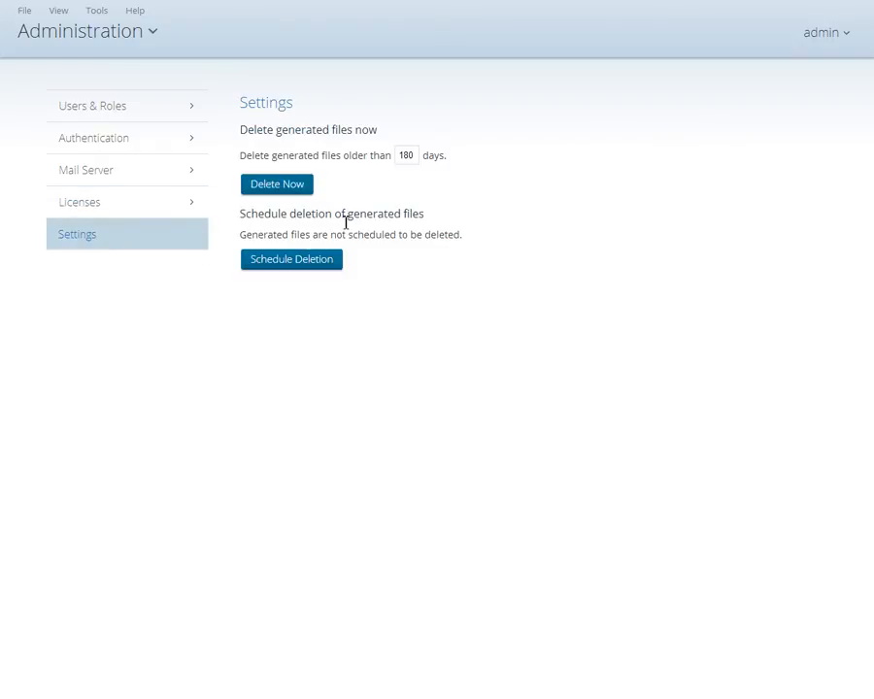
pyautogui.moveTo(349, 198)
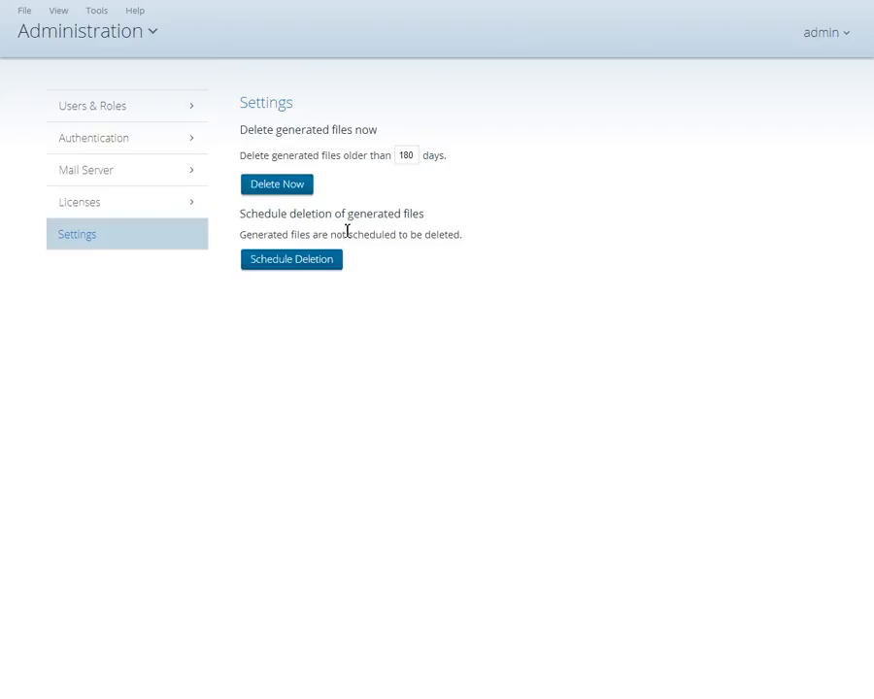
pyautogui.moveTo(130, 41)
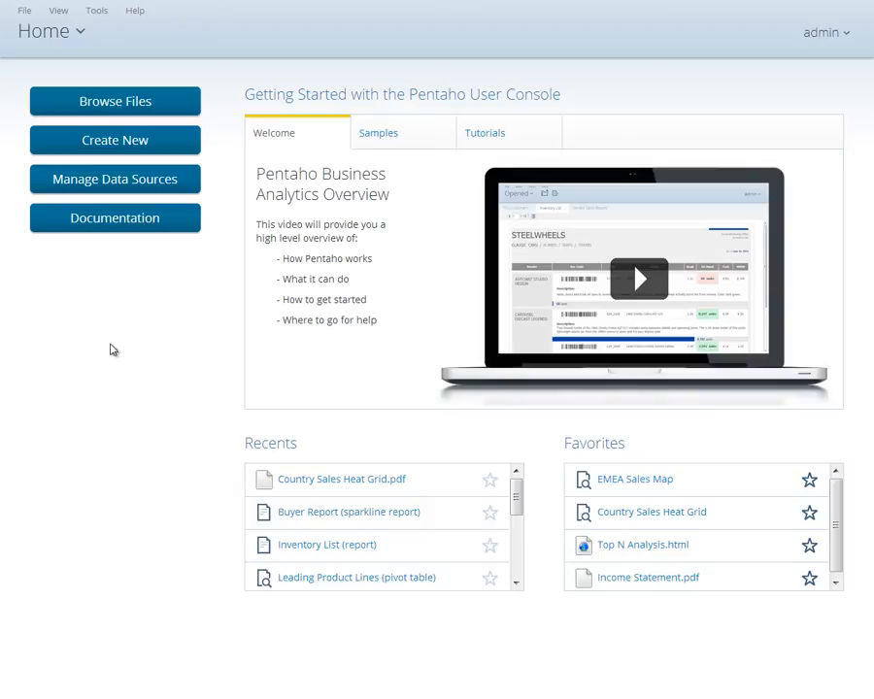
# Step: Return to the Home perspective with getting-started material, recents and favorites
pyautogui.click(639, 279)
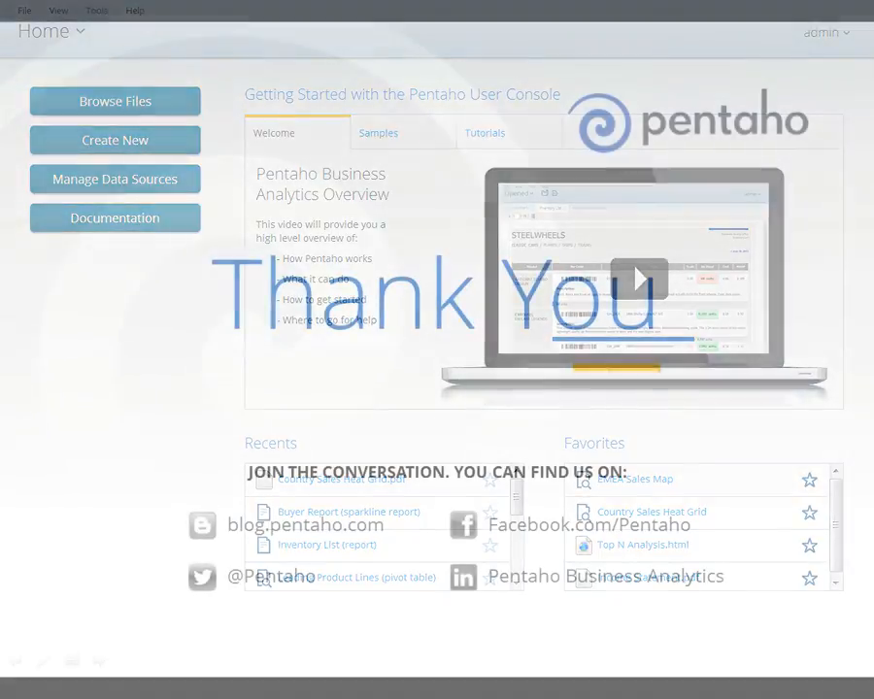